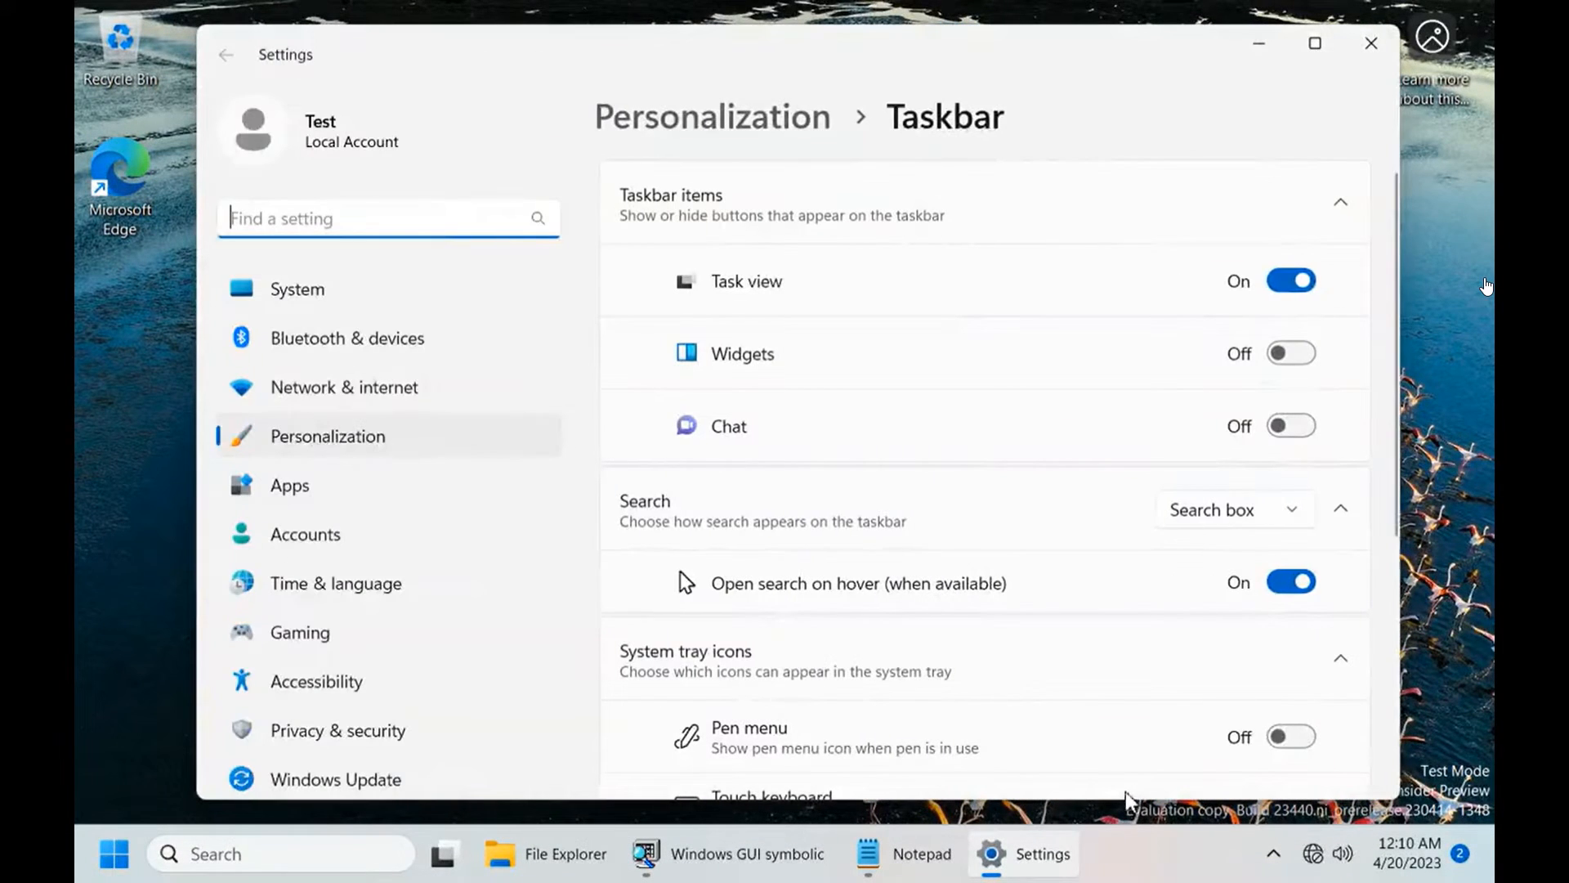
# Toggle Task view off and on, then center the taskbar alignment
pyautogui.click(1290, 281)
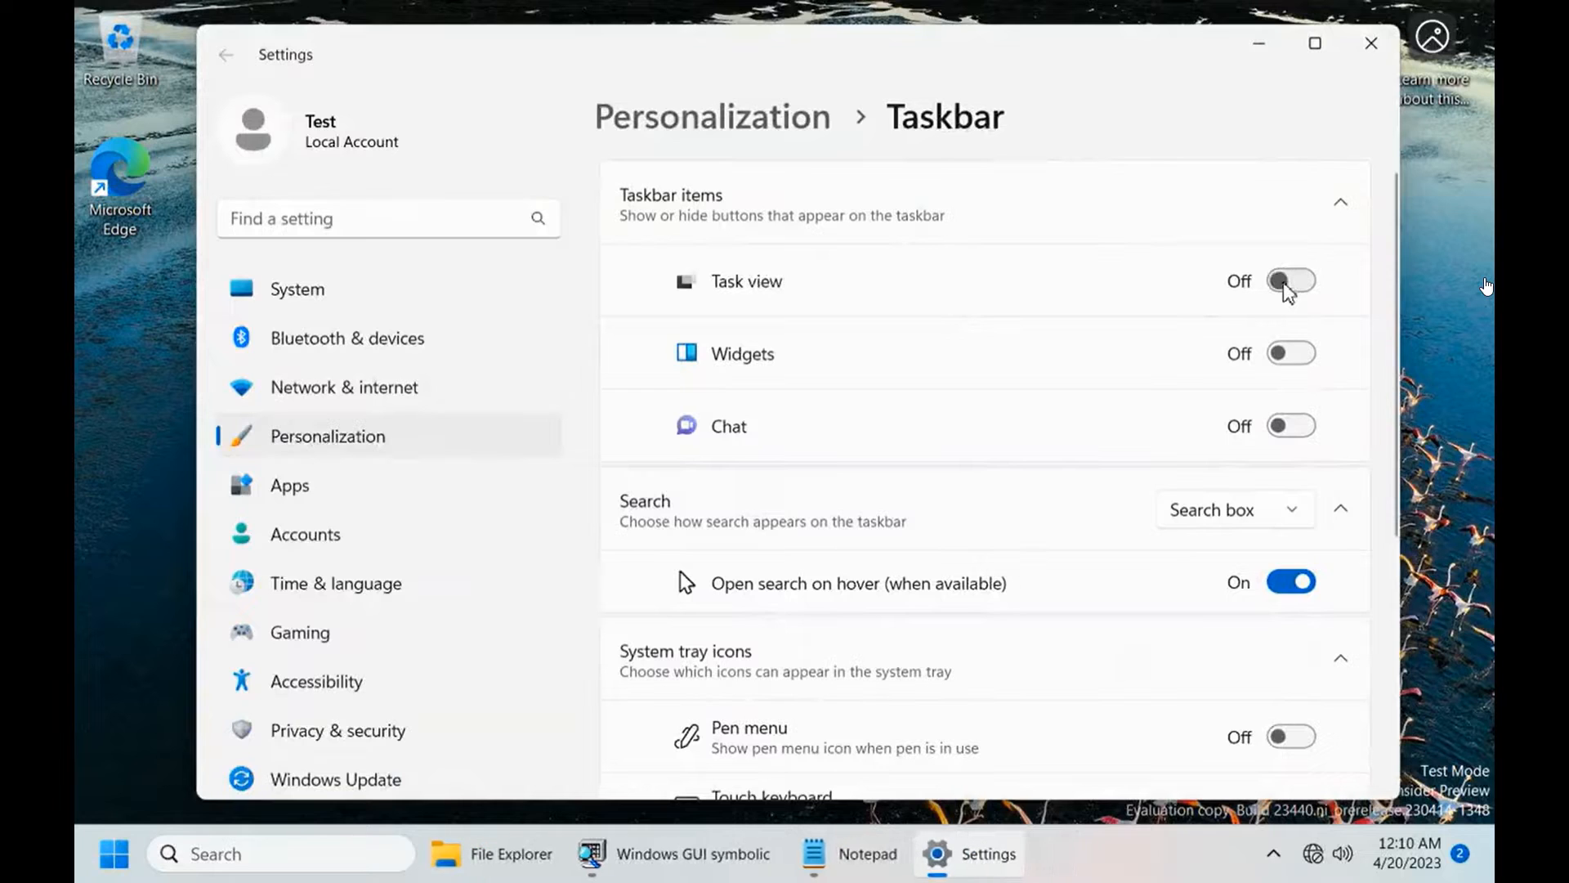
pyautogui.click(1290, 280)
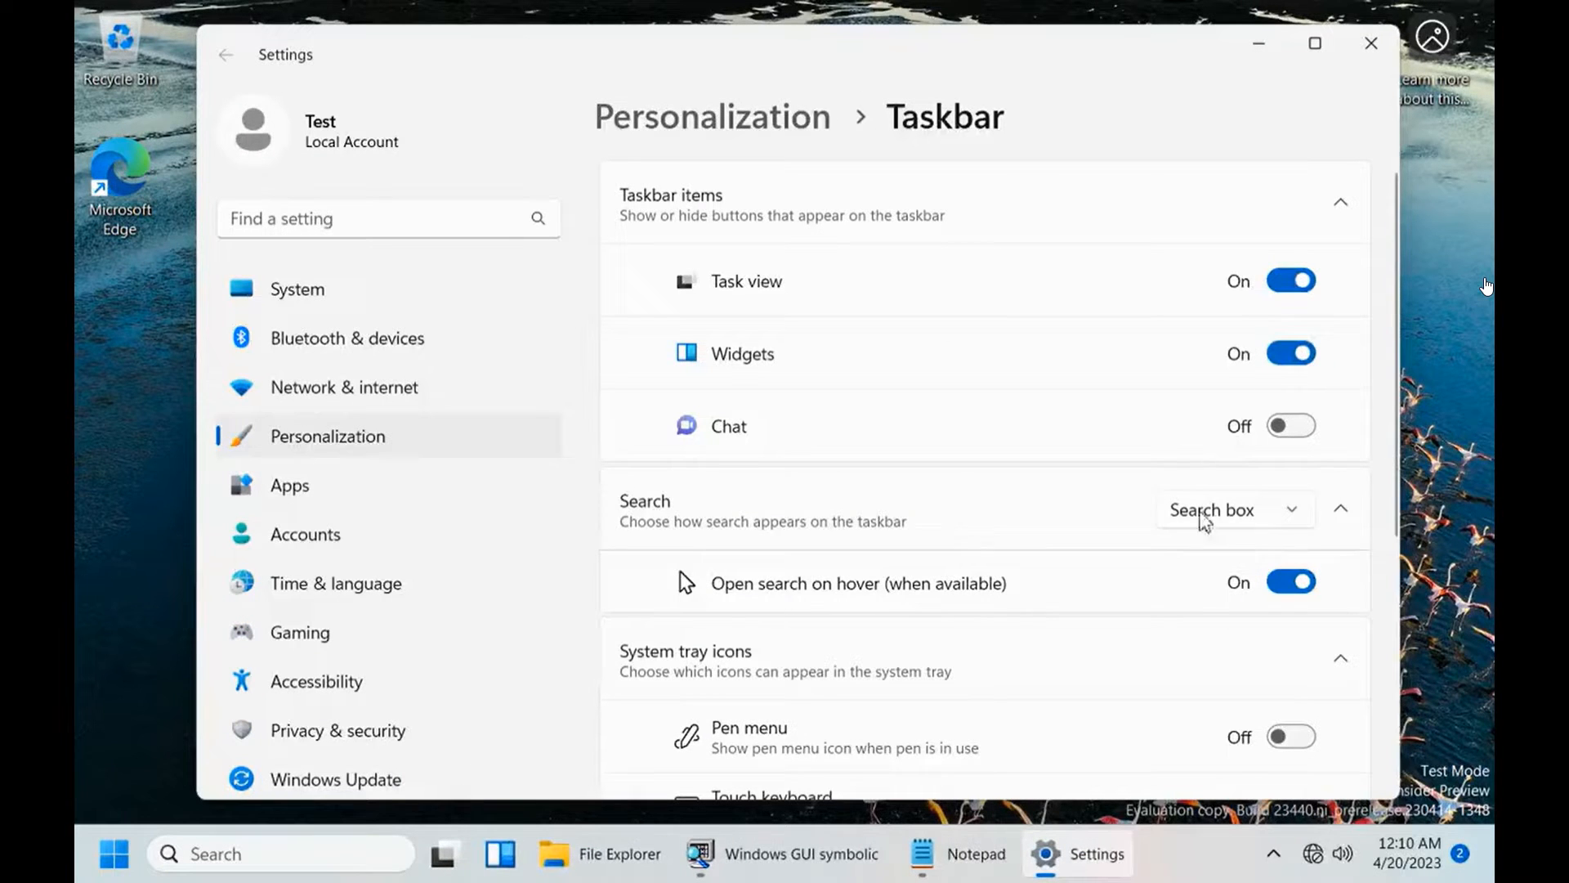
pyautogui.scroll(-3)
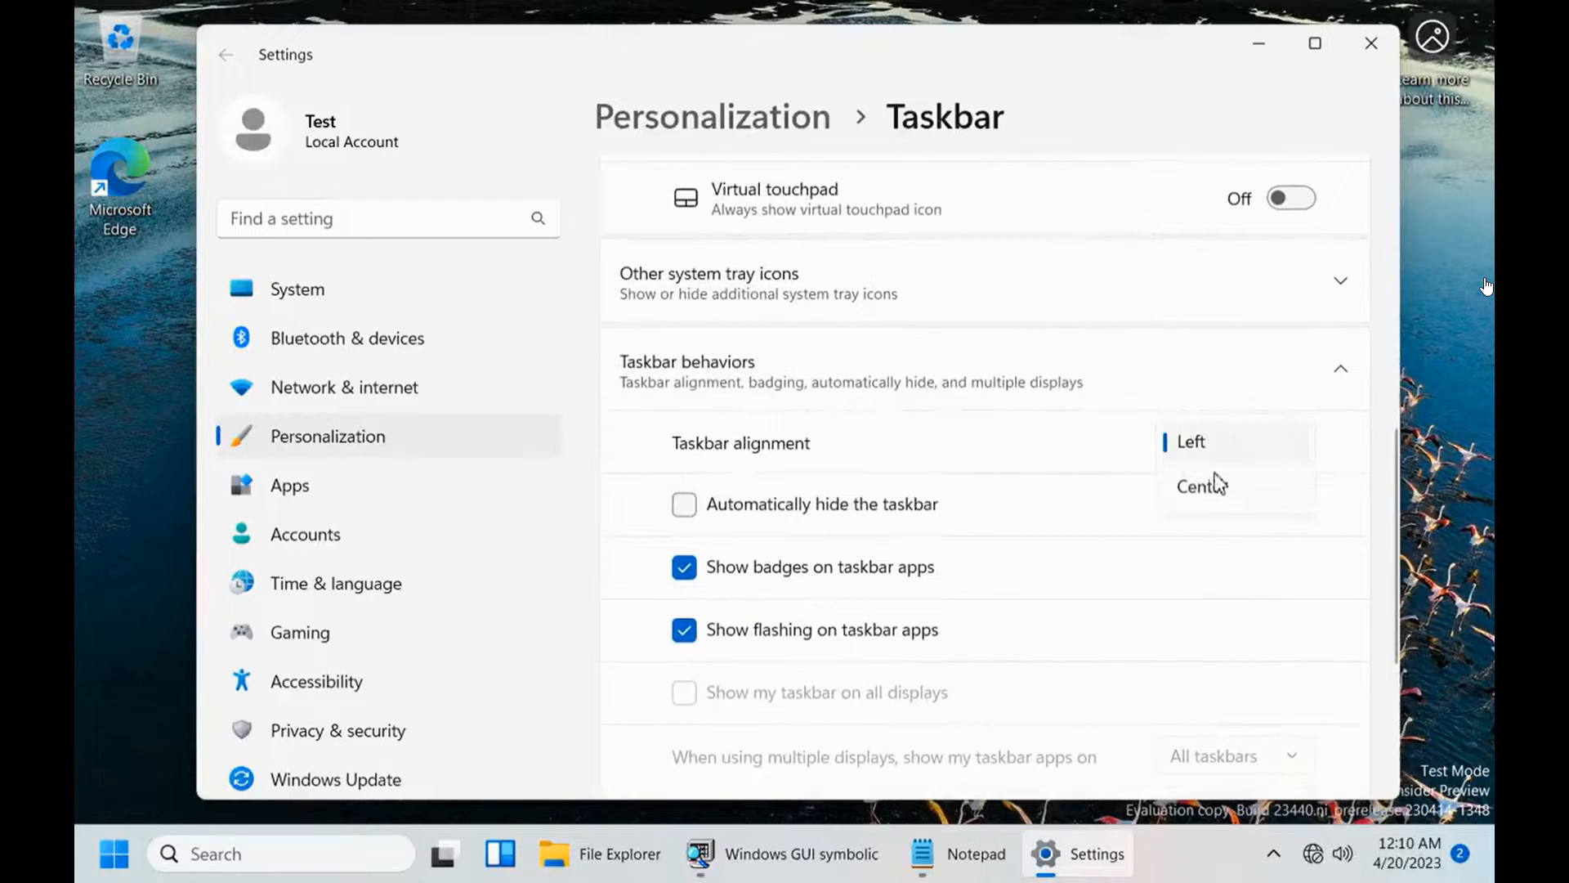
pyautogui.click(1201, 485)
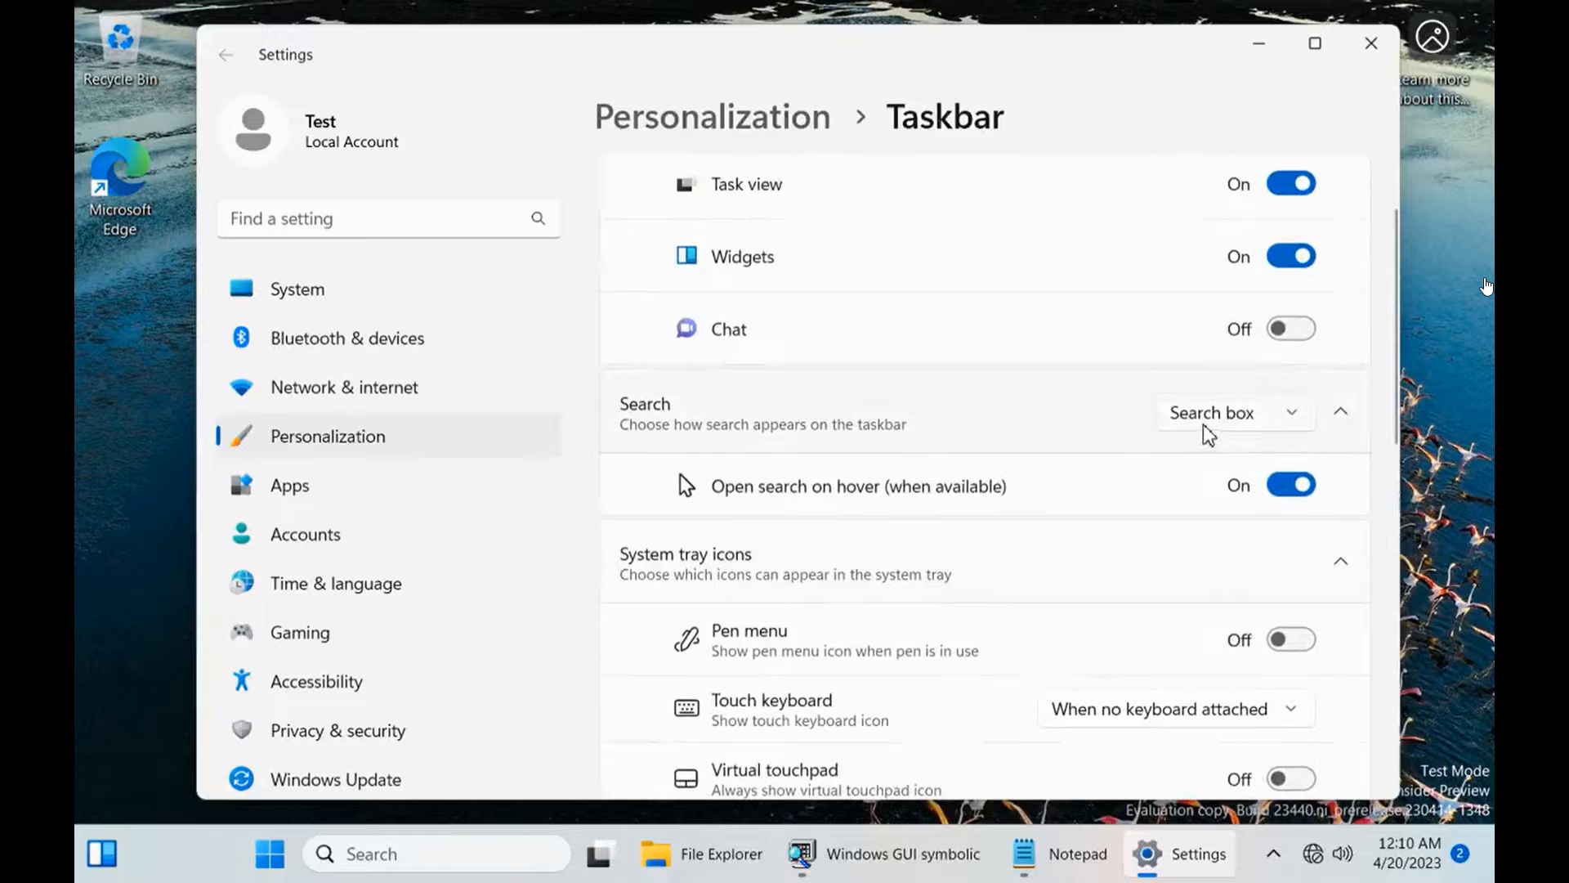
pyautogui.click(1233, 412)
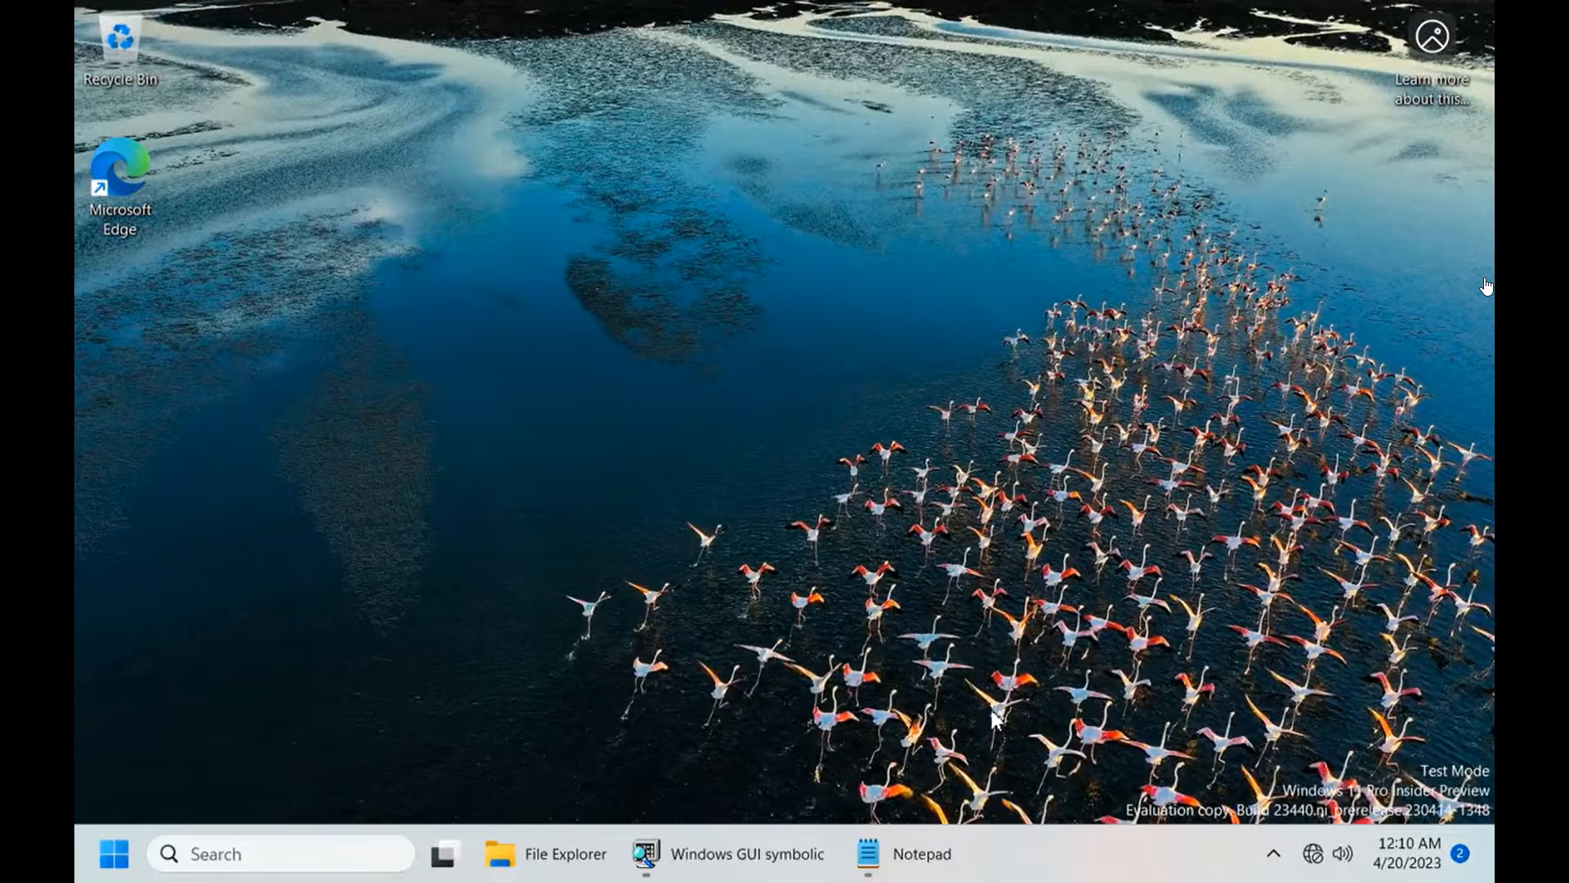
pyautogui.moveTo(1075, 858)
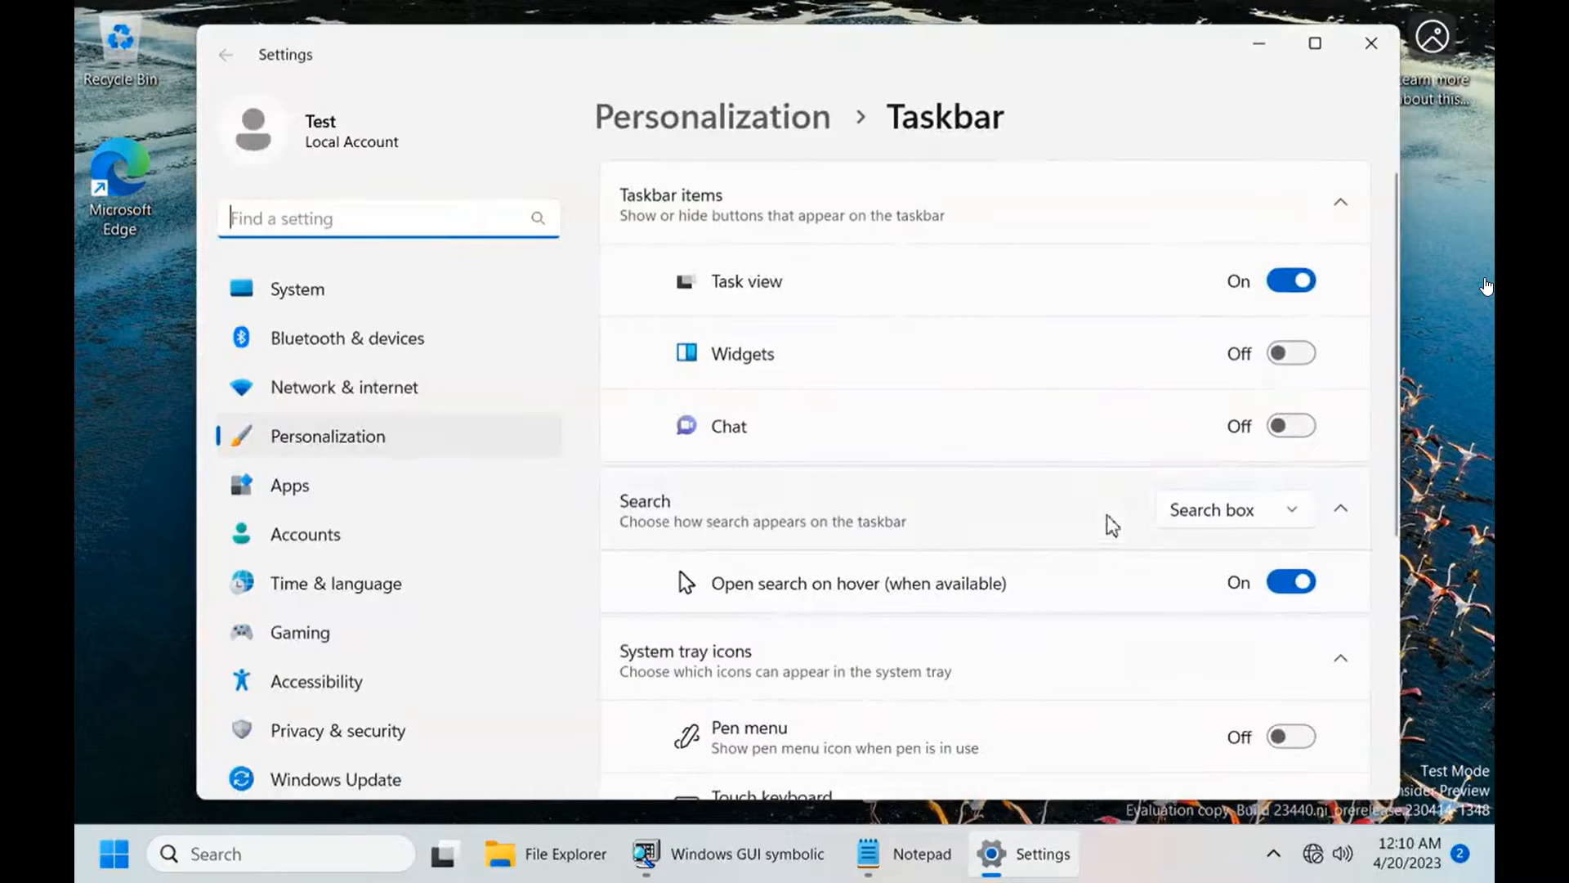
# Turn Widgets on, center the taskbar, set search to icon only, and close Settings
pyautogui.click(1289, 280)
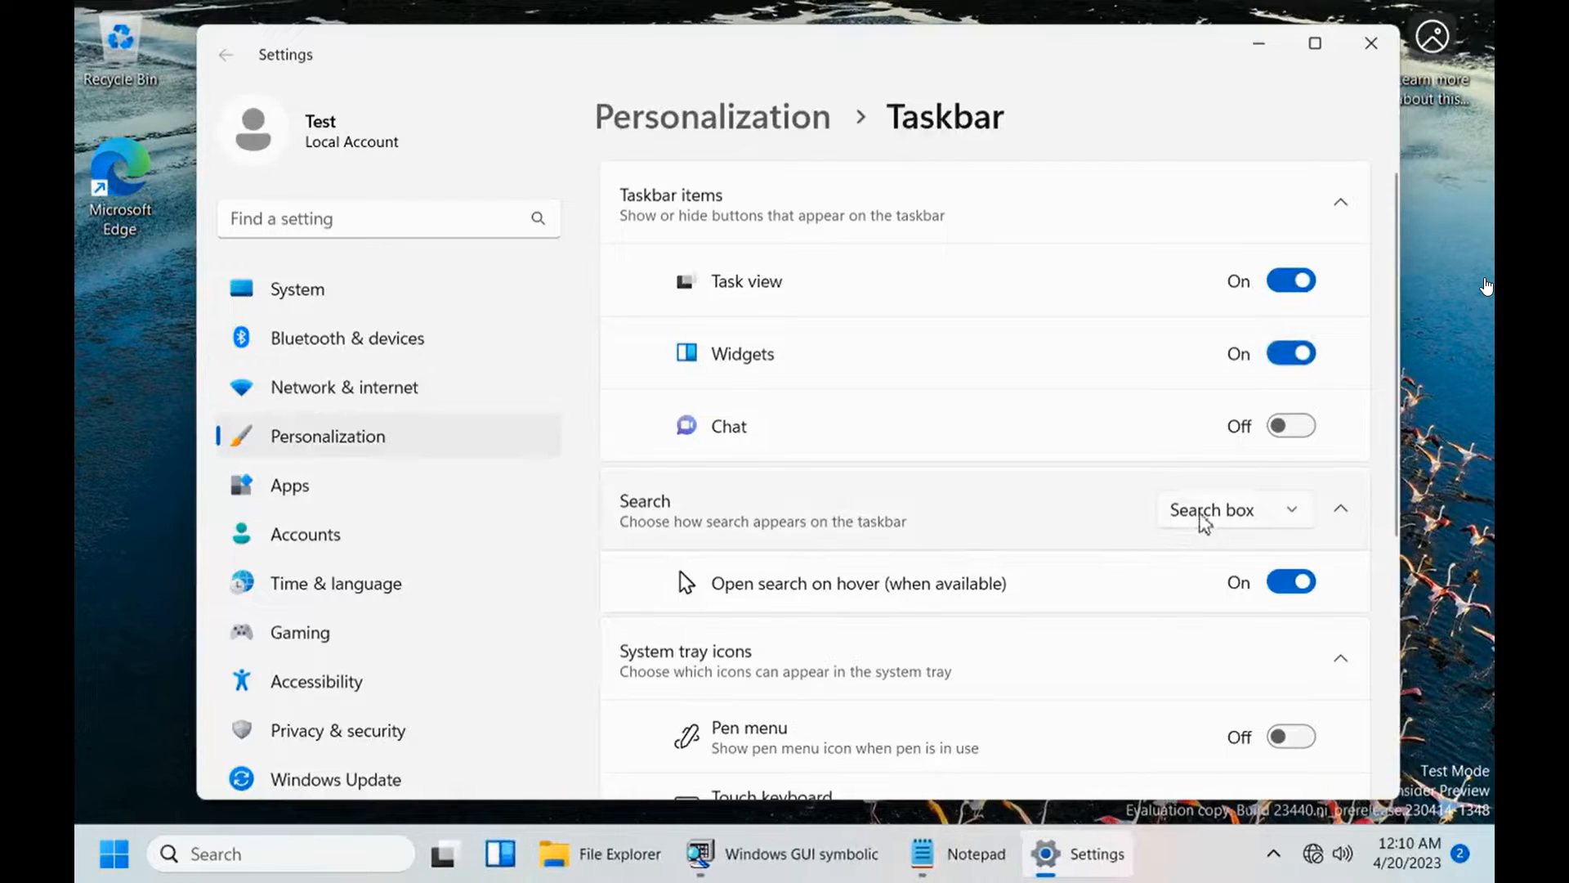
pyautogui.scroll(-3)
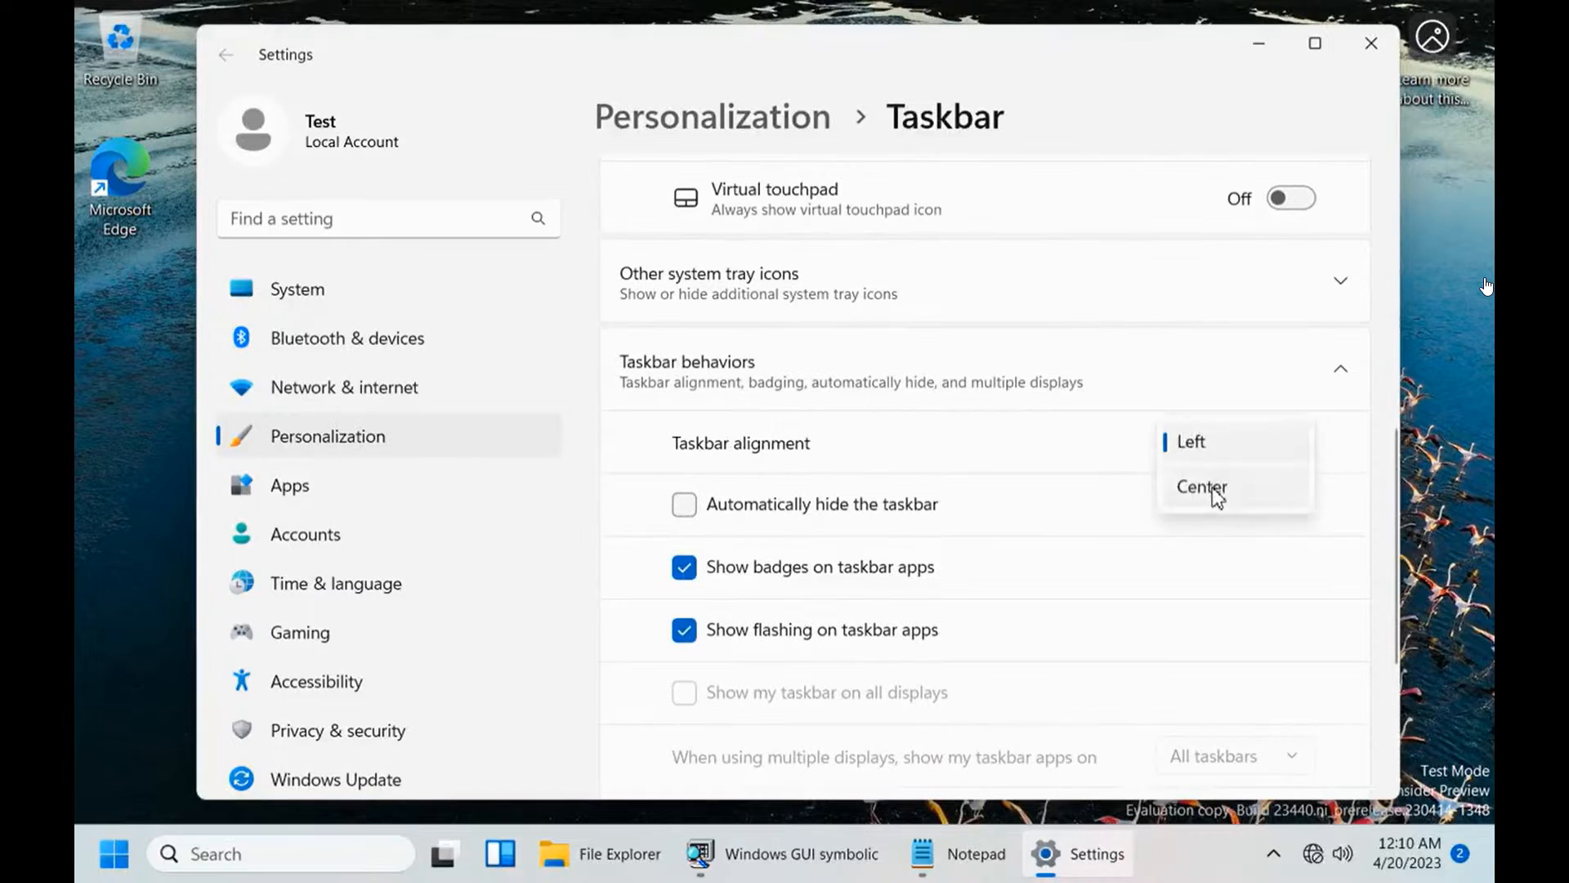
pyautogui.click(1201, 487)
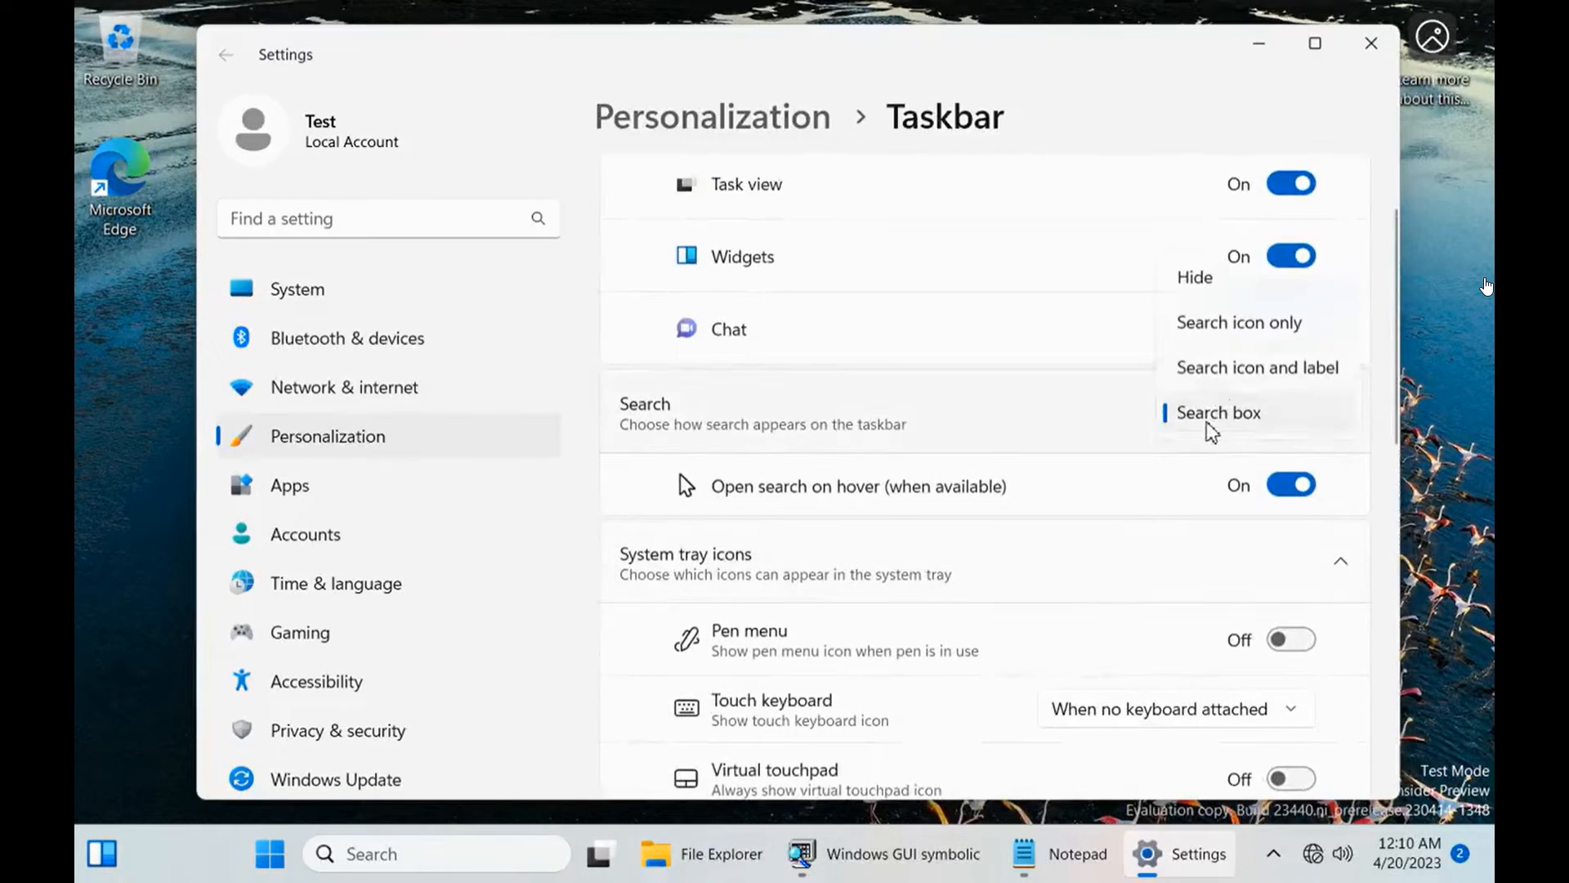
pyautogui.click(1218, 411)
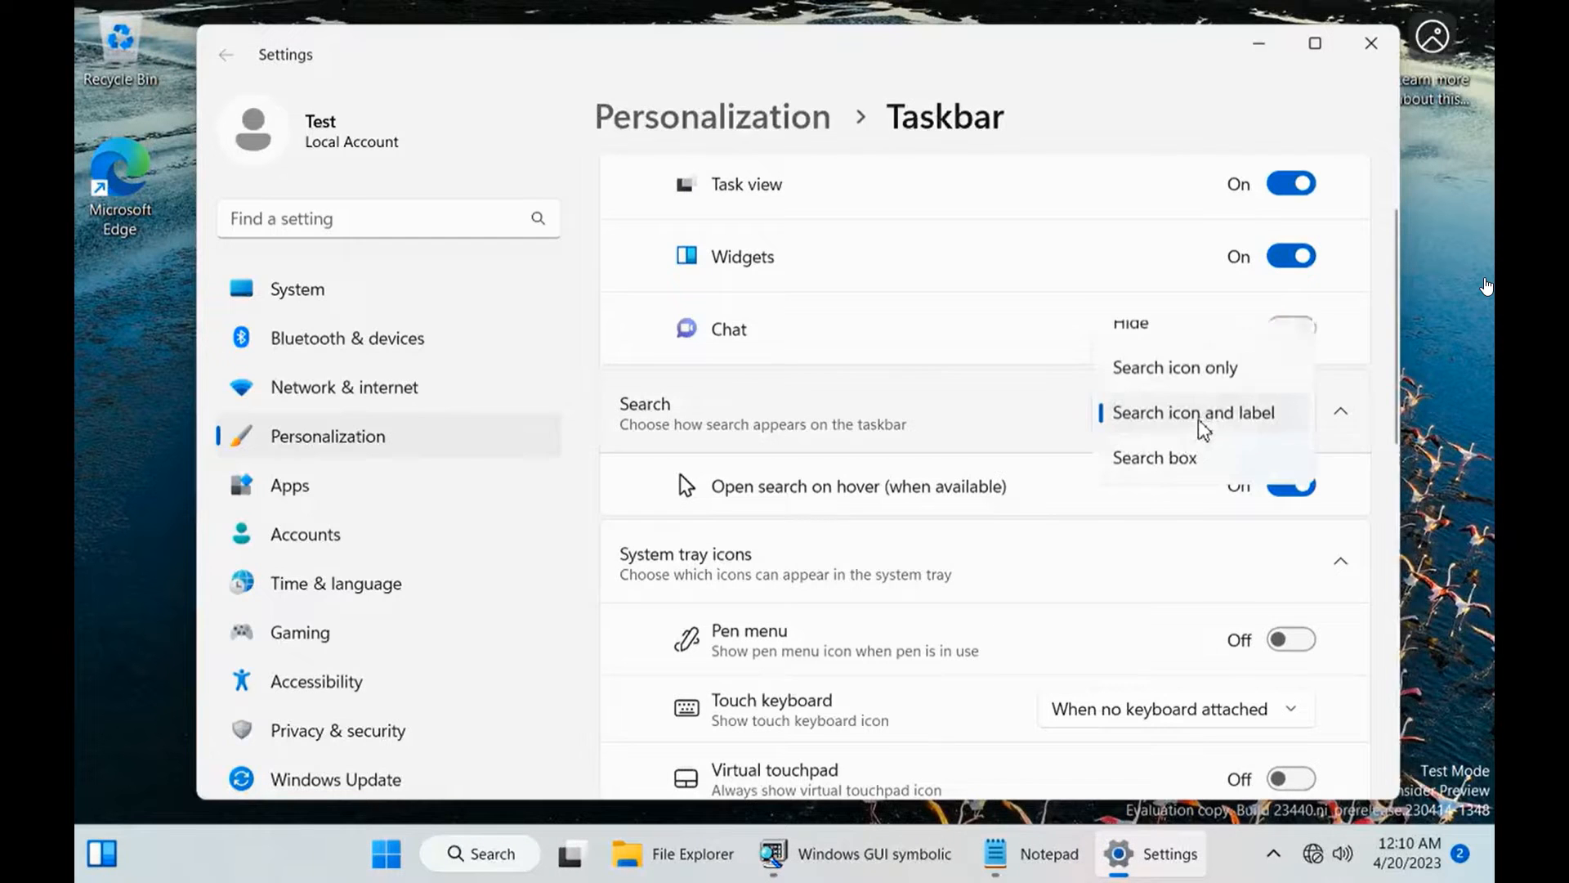
pyautogui.click(1174, 367)
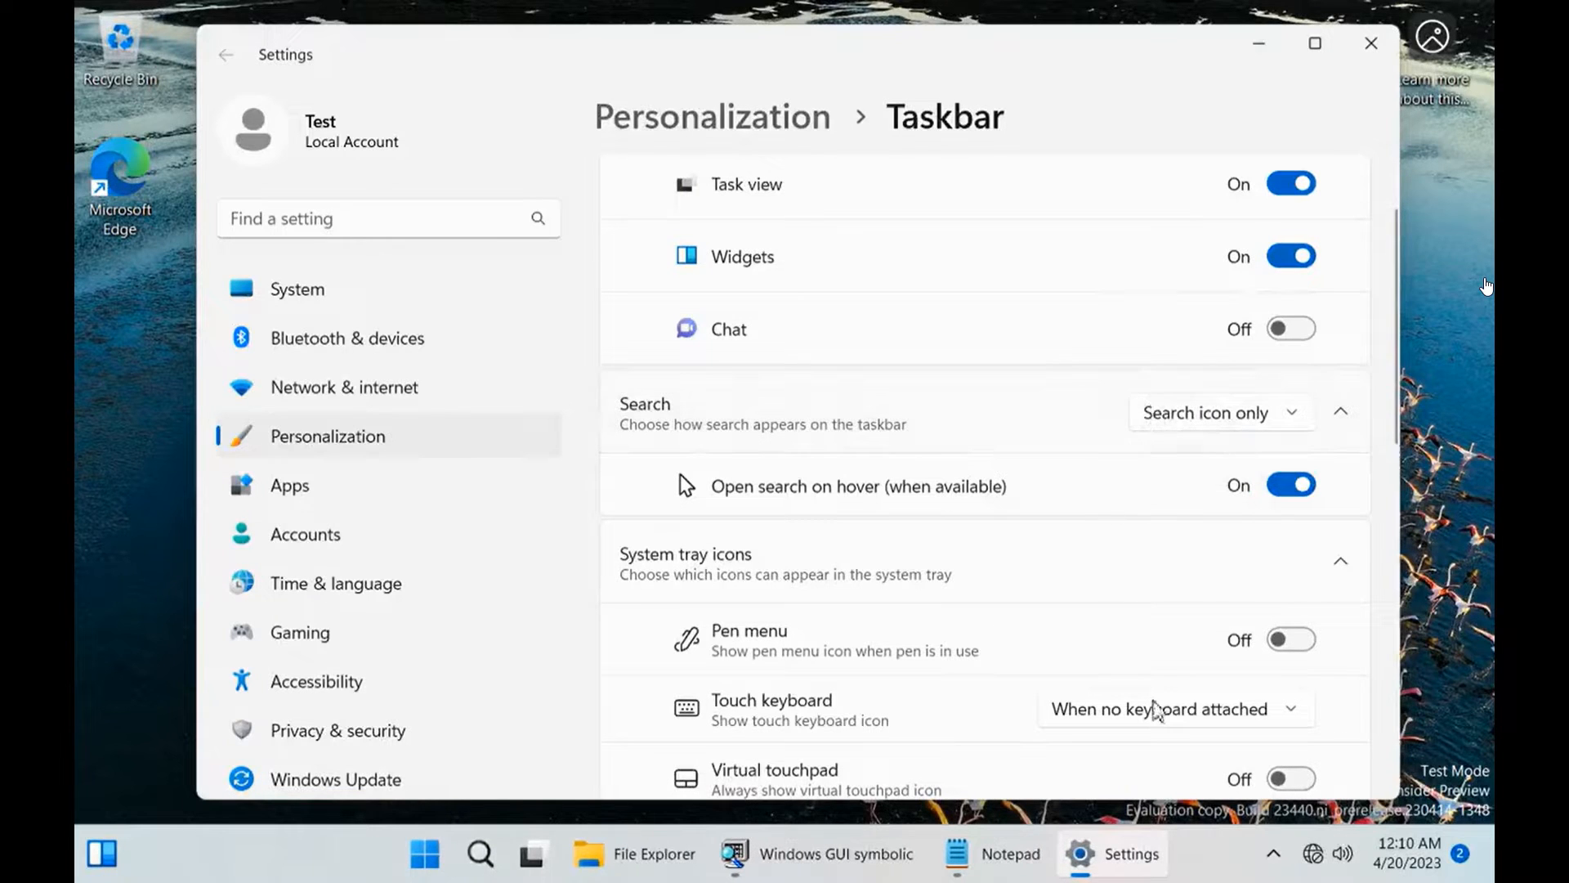
pyautogui.click(1370, 43)
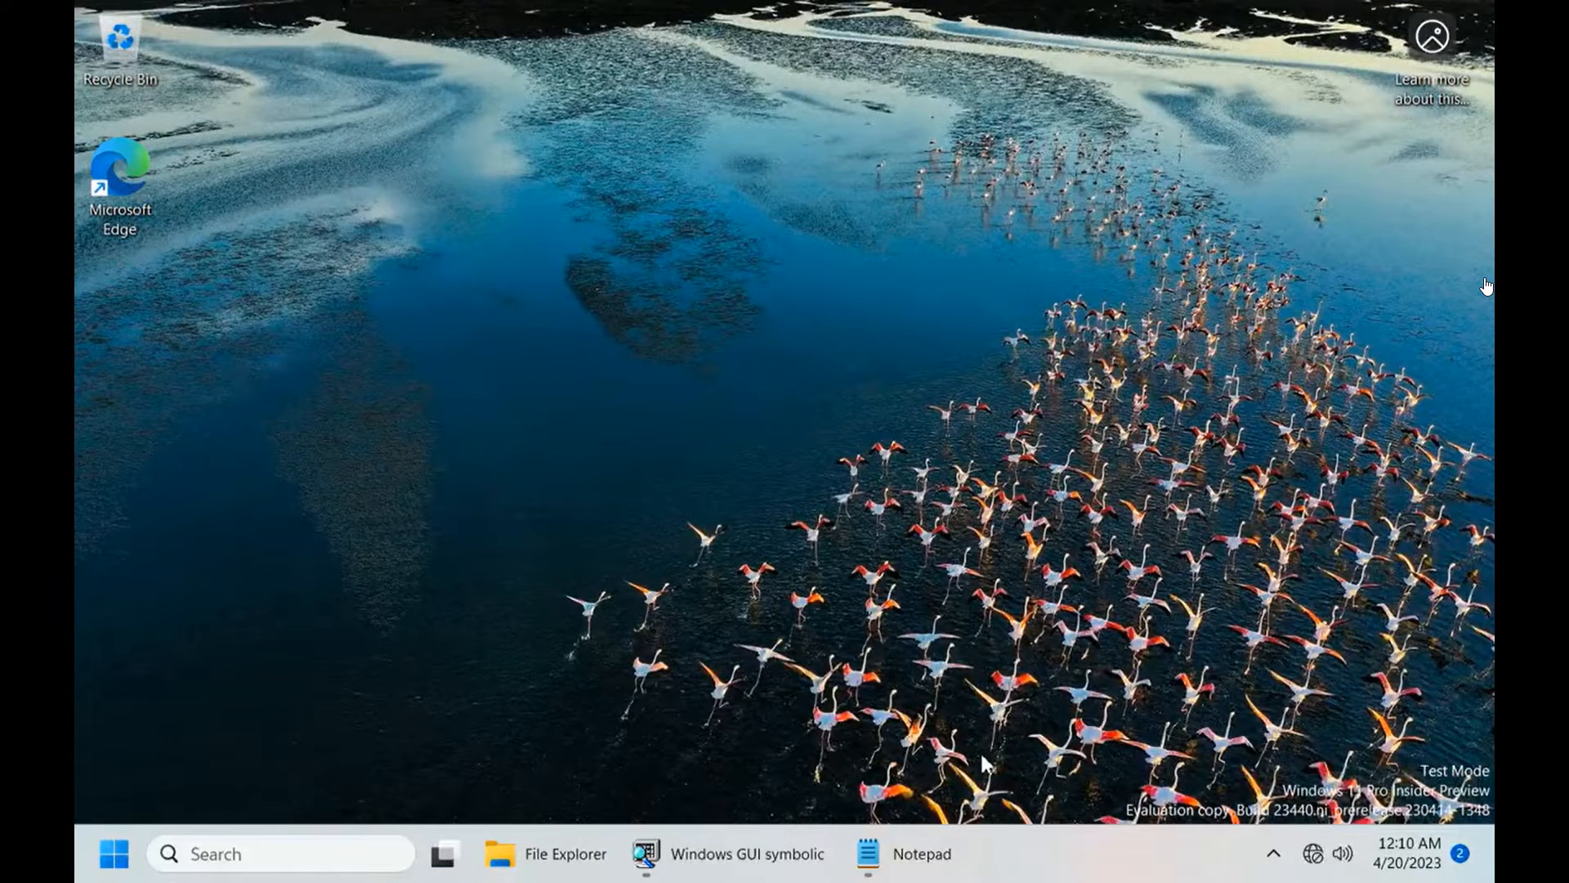
# Reopen Taskbar settings from the taskbar menu, turn Widgets on, and set search to icon only
pyautogui.rightClick(1097, 847)
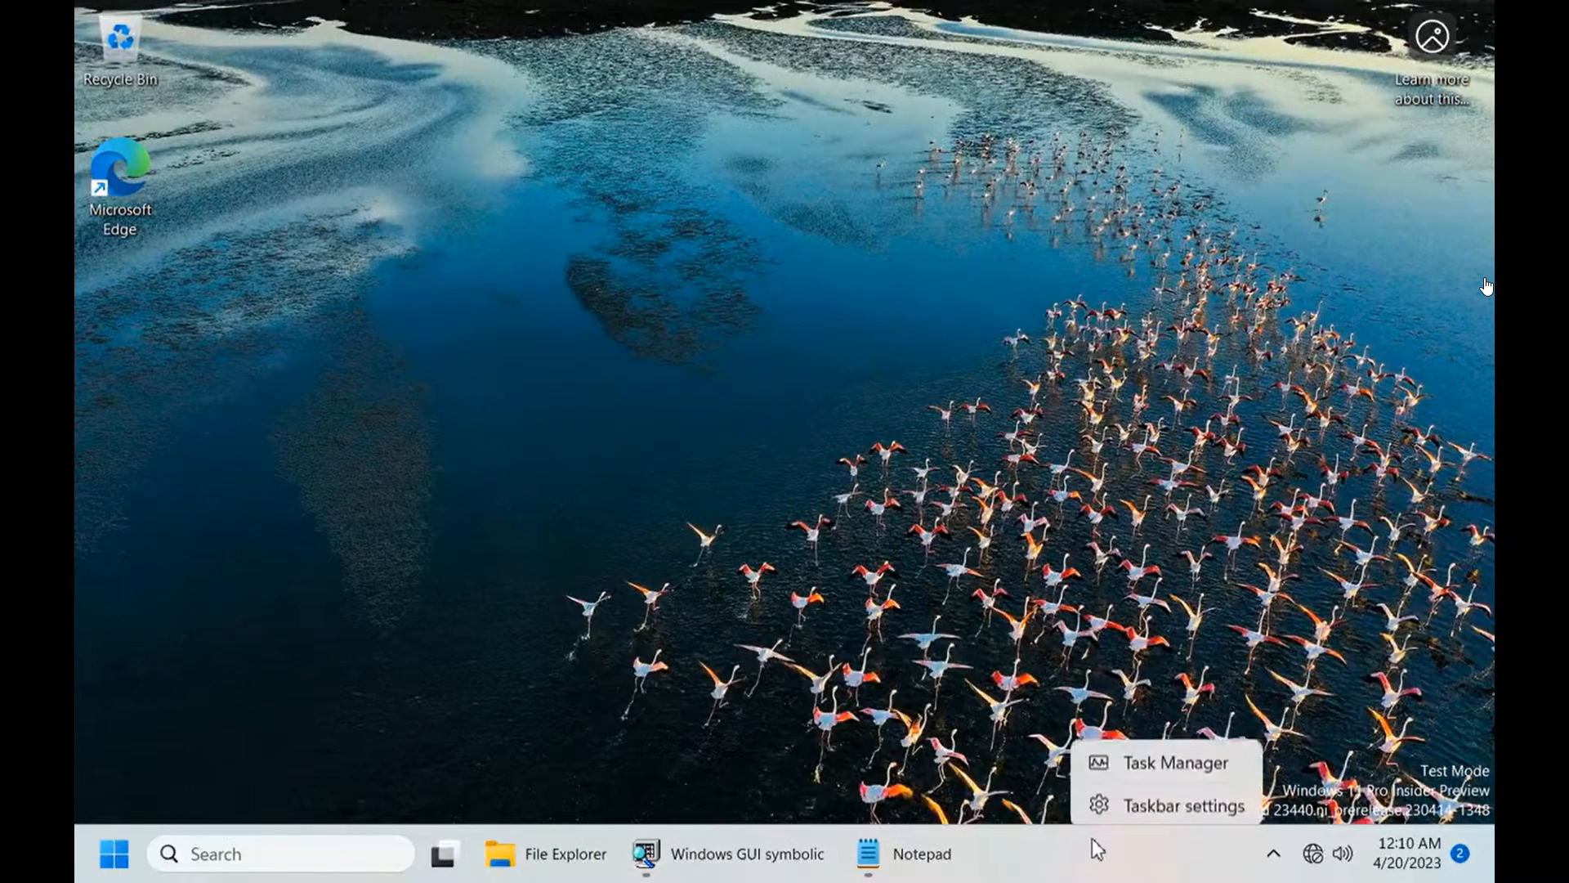
pyautogui.click(1185, 805)
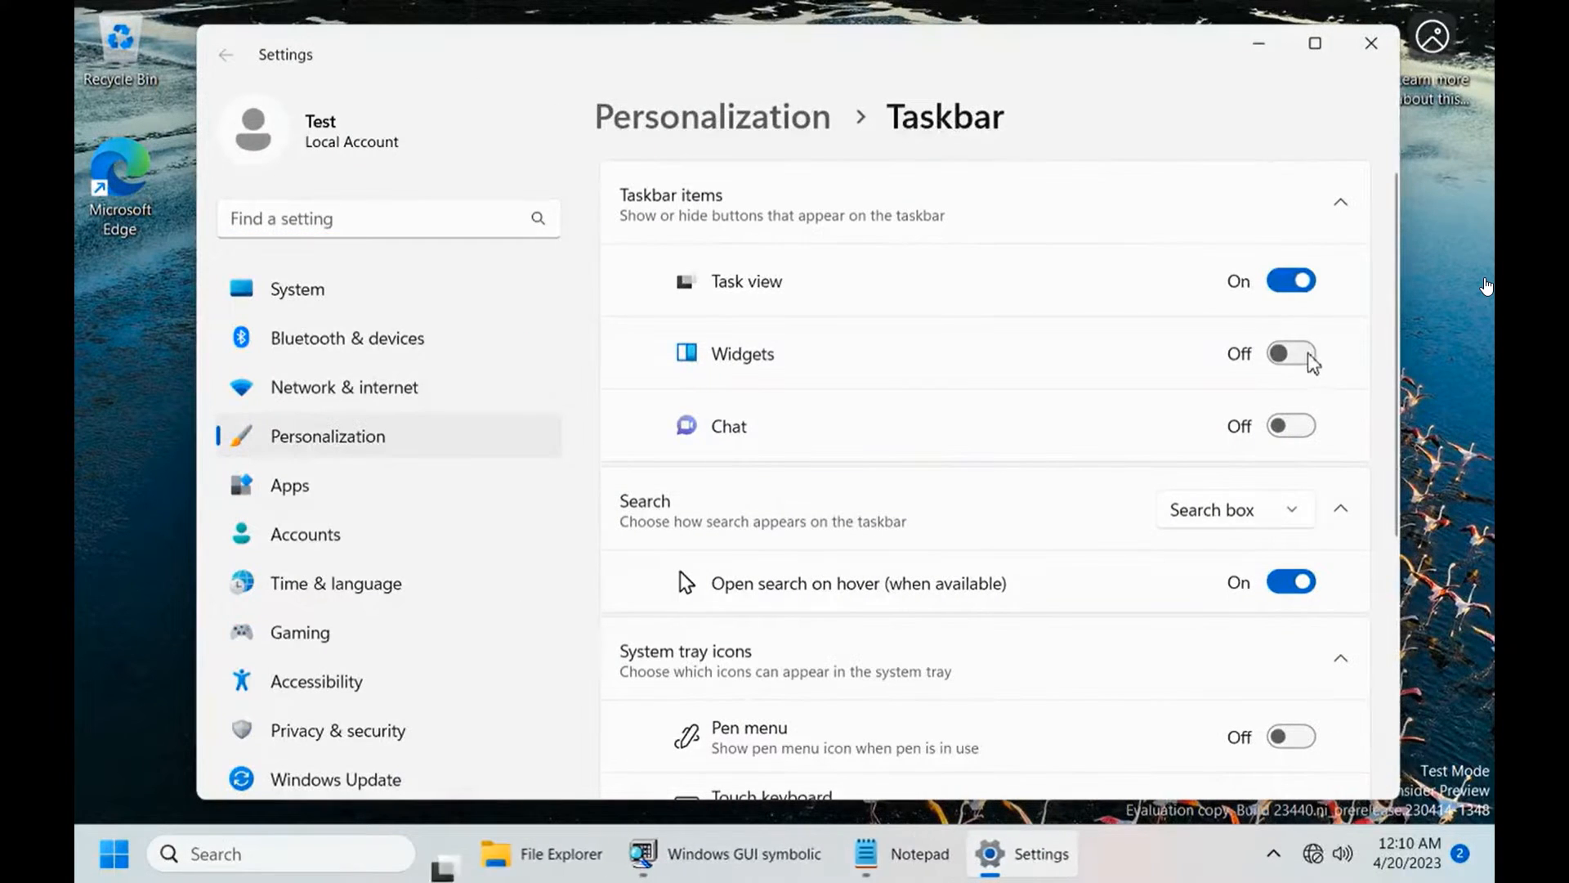
pyautogui.click(1290, 354)
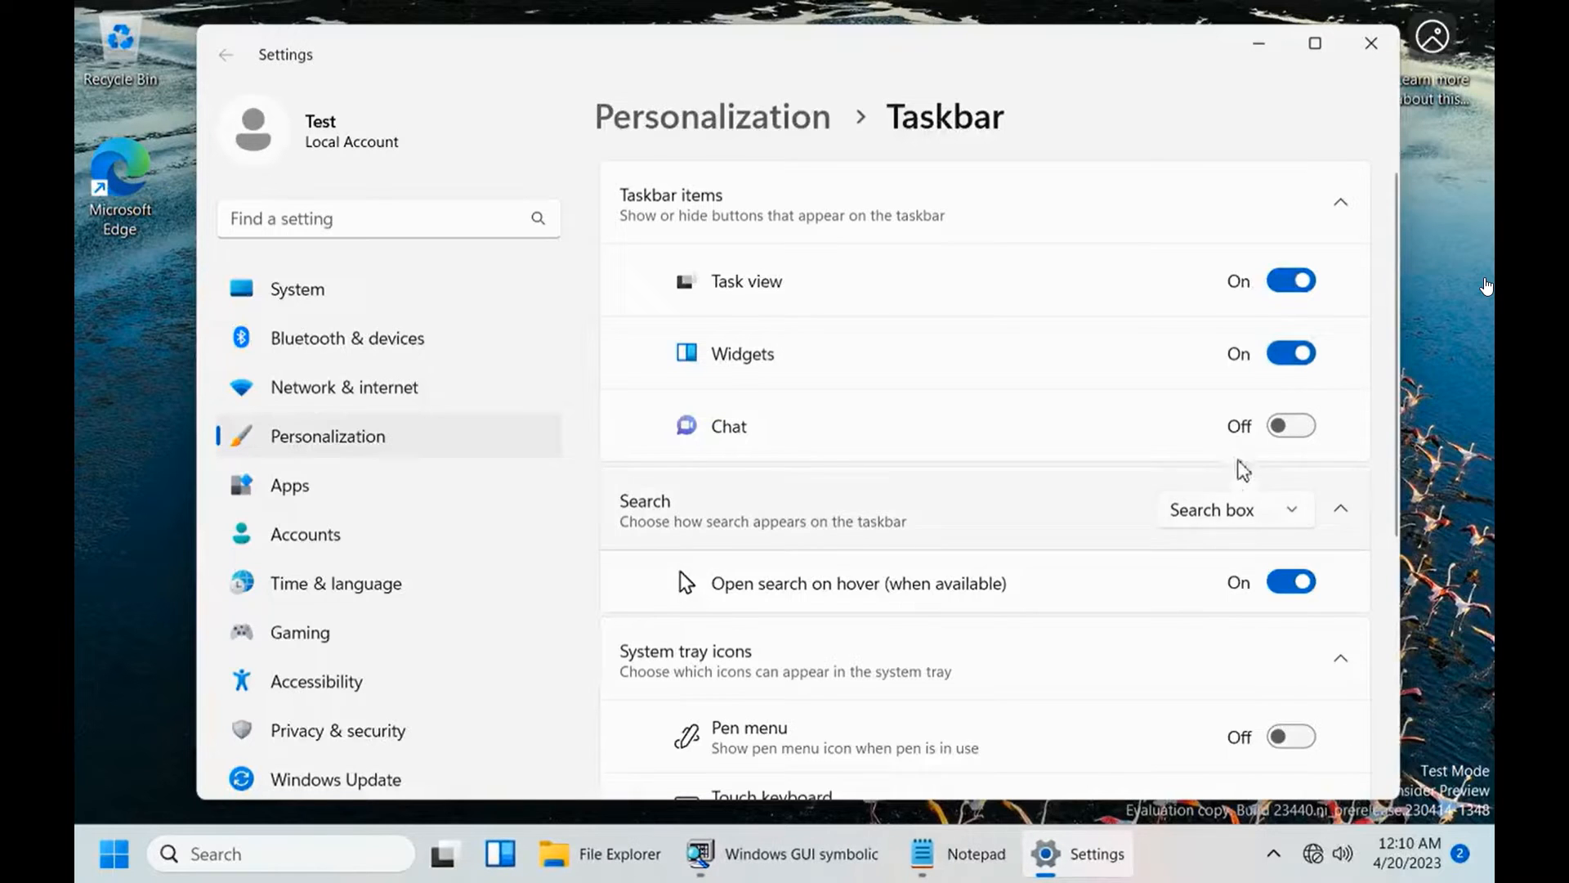
pyautogui.scroll(-3)
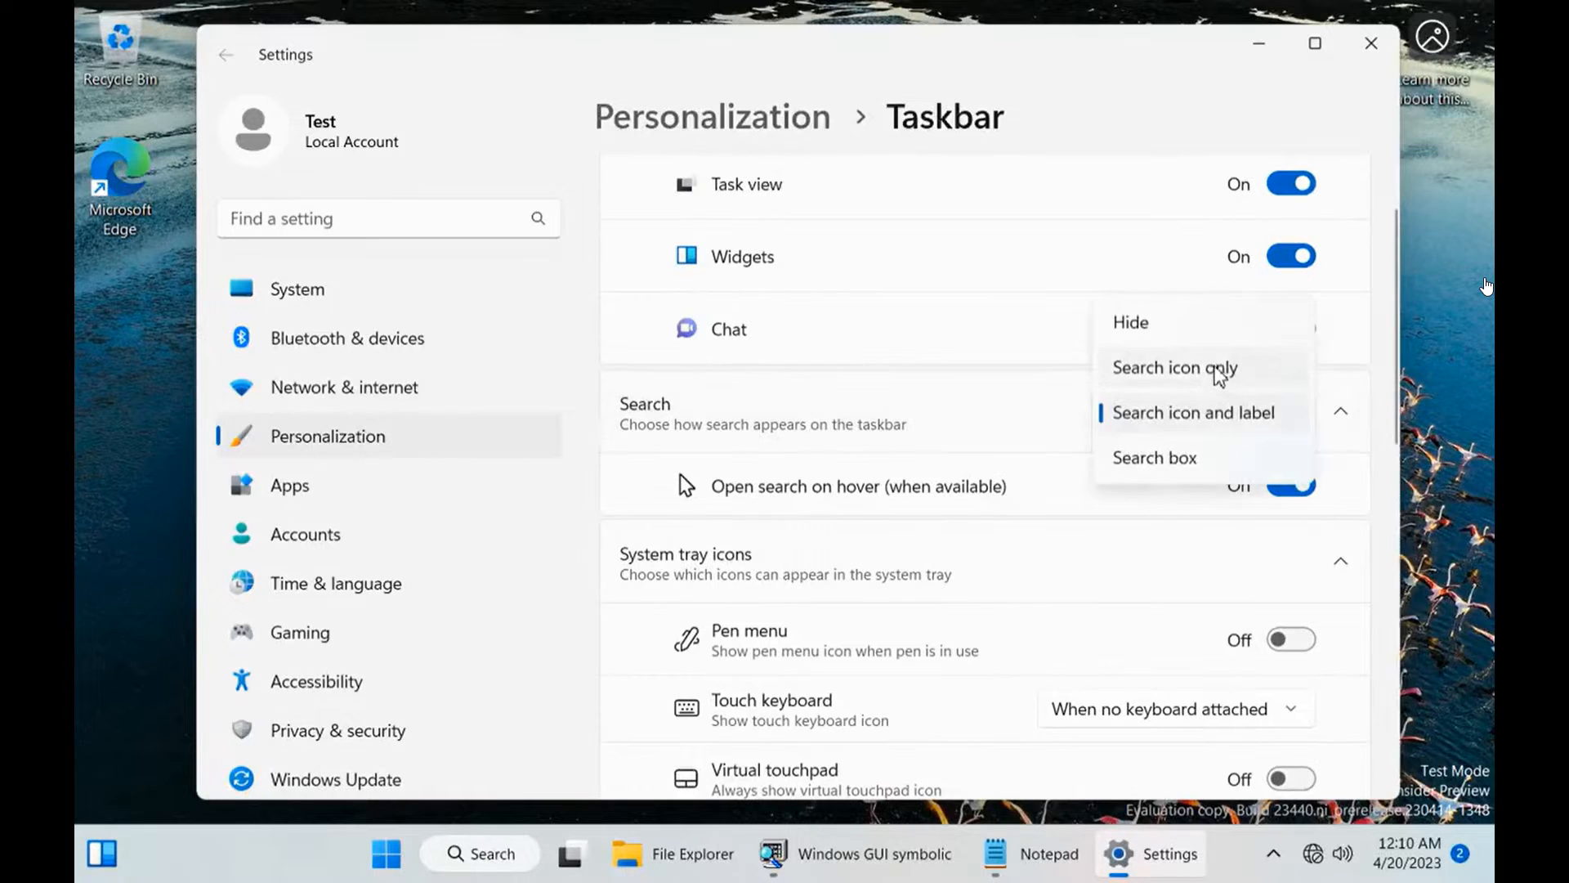
pyautogui.click(1175, 367)
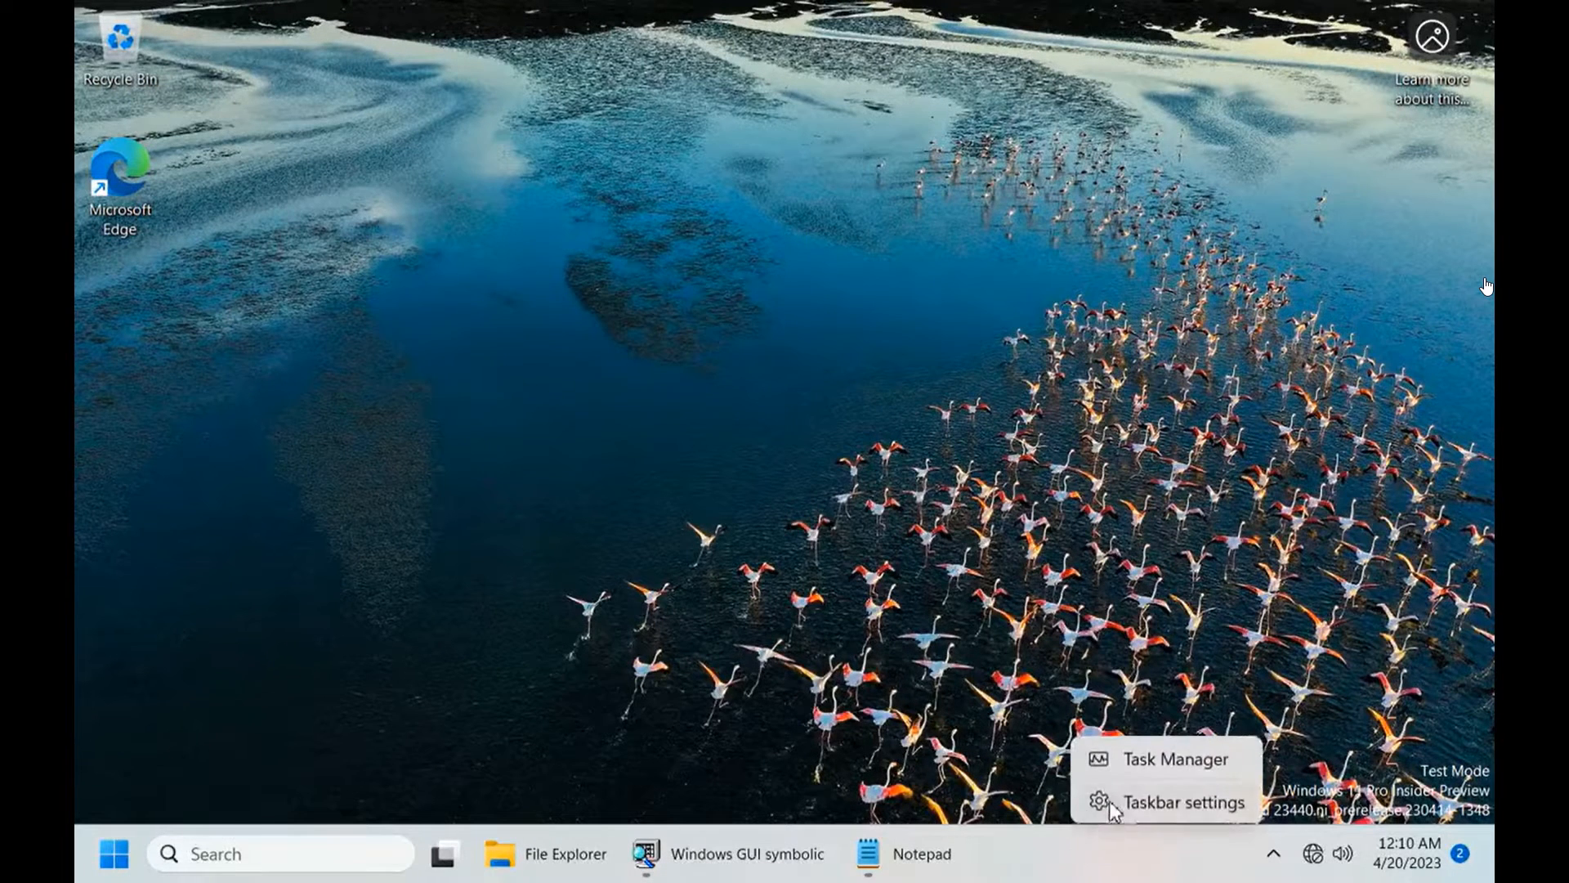
# Reopen Taskbar settings and switch the Widgets toggle on
pyautogui.click(1185, 802)
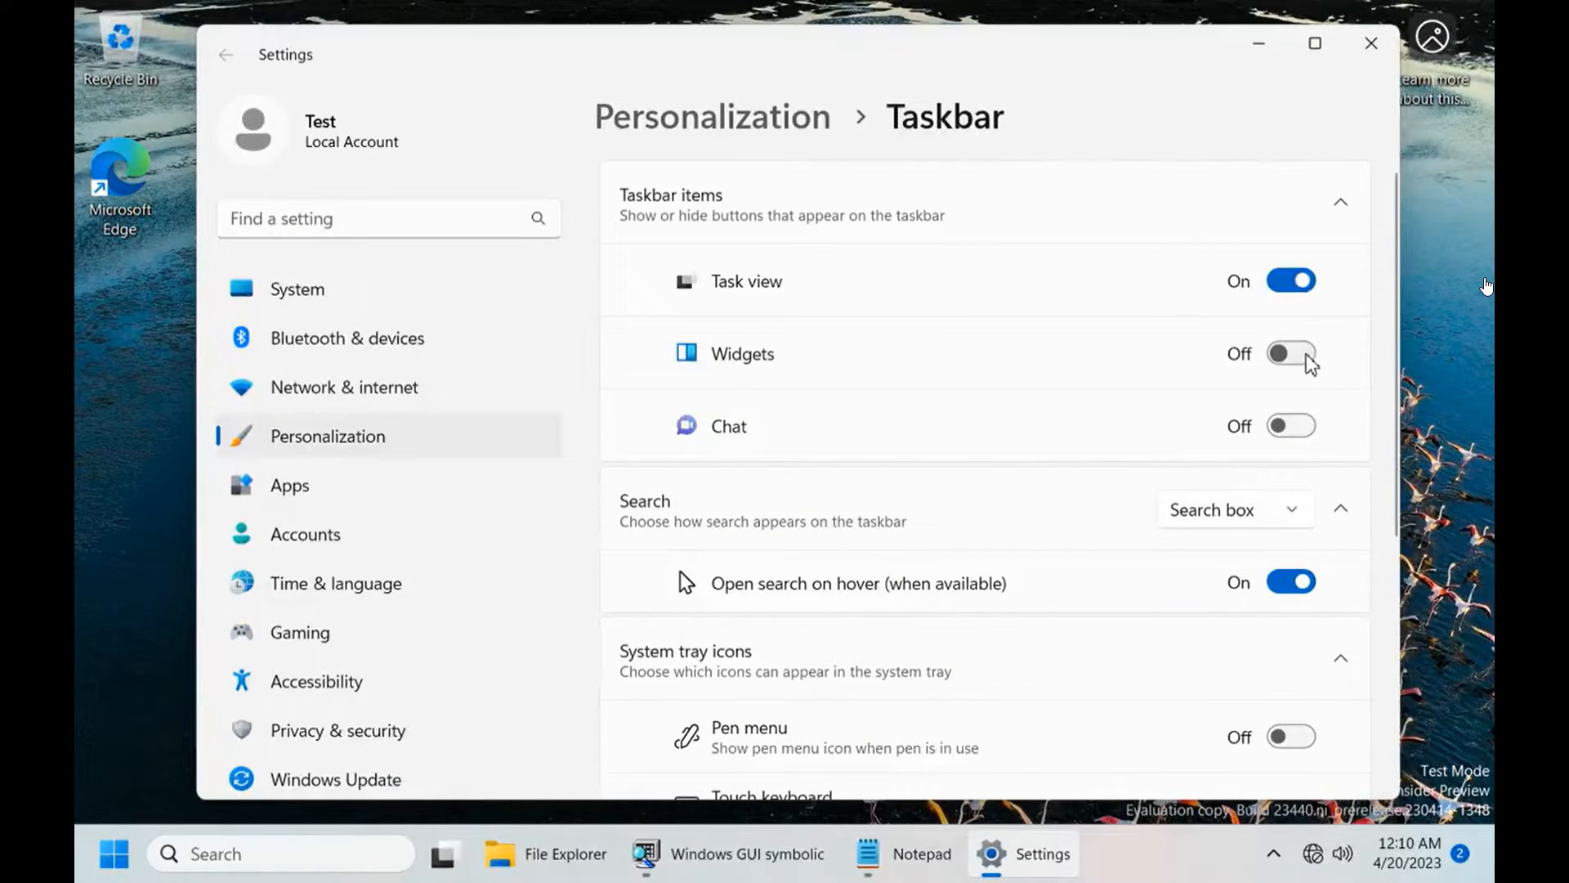
pyautogui.click(1290, 353)
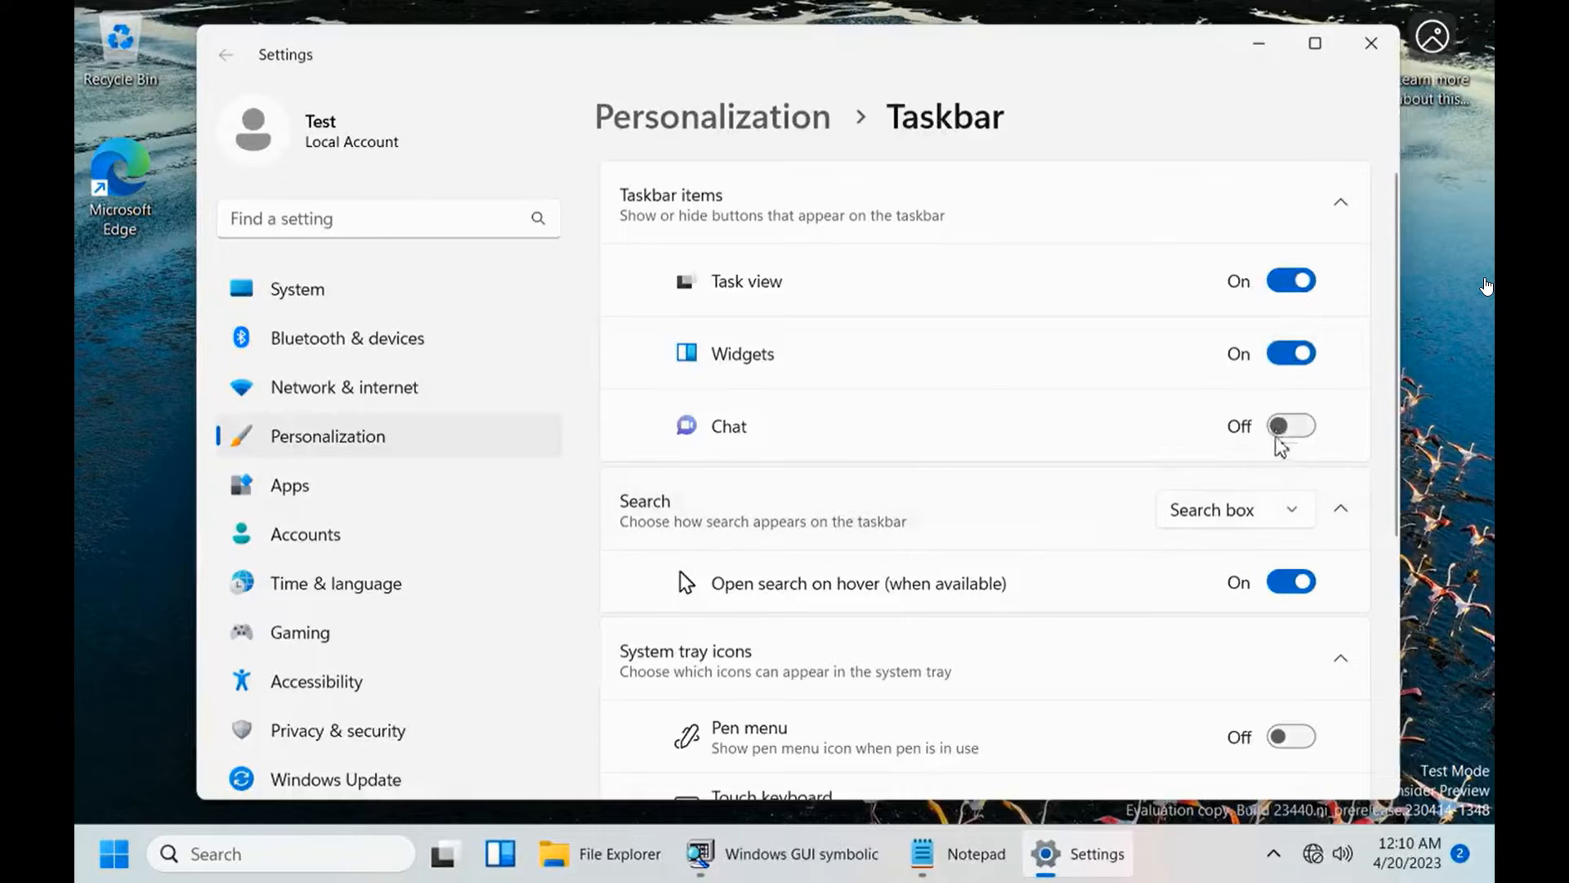
pyautogui.scroll(-3)
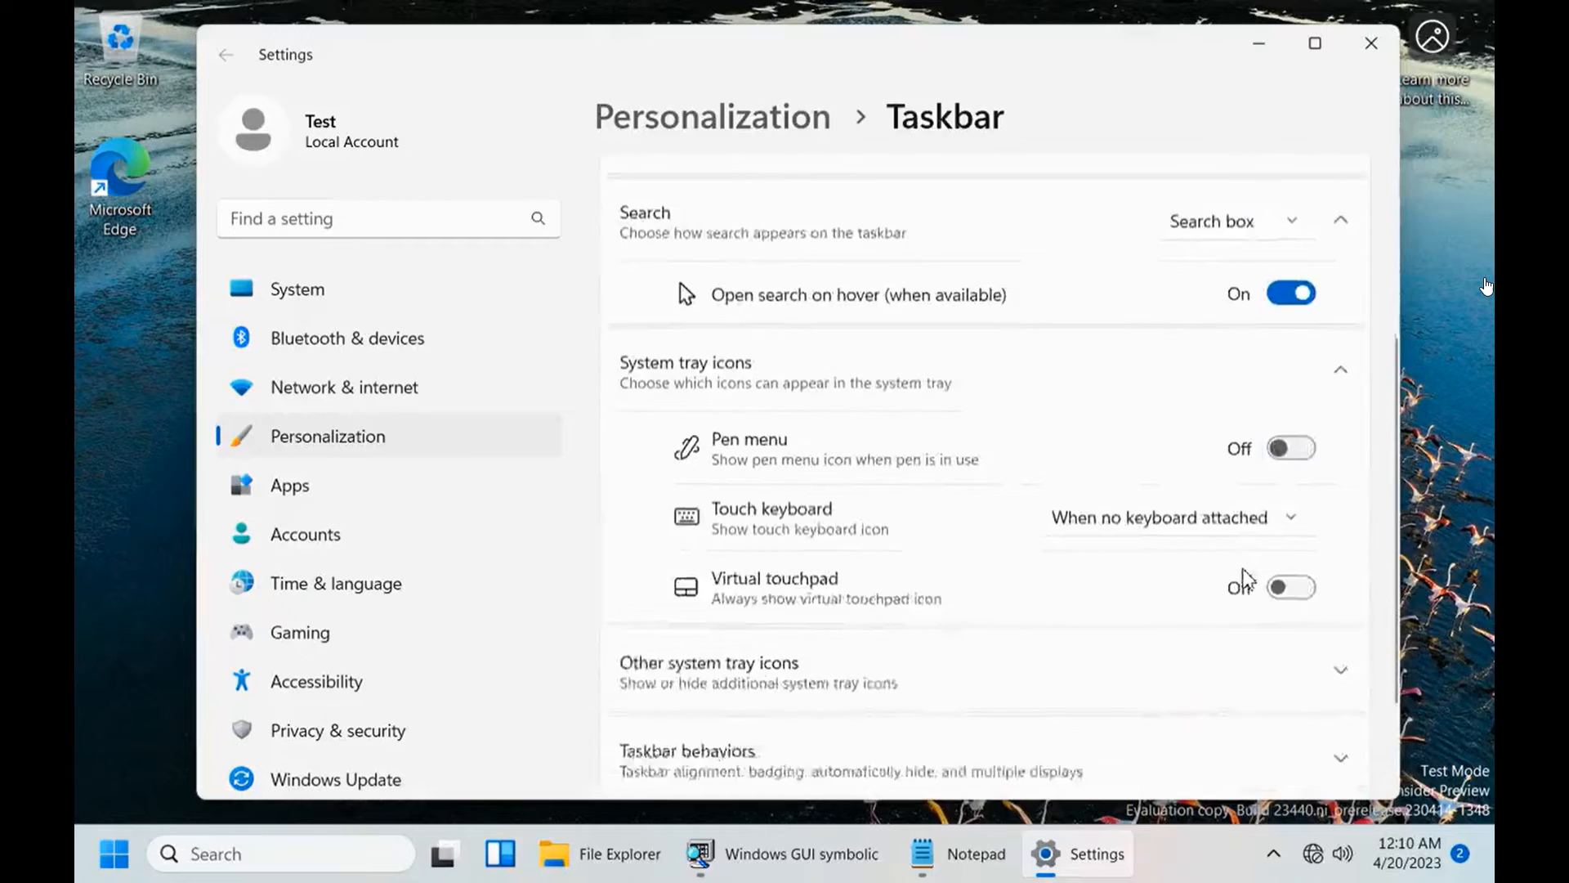
# Center the taskbar alignment, then turn the Task view toggle off
pyautogui.scroll(-3)
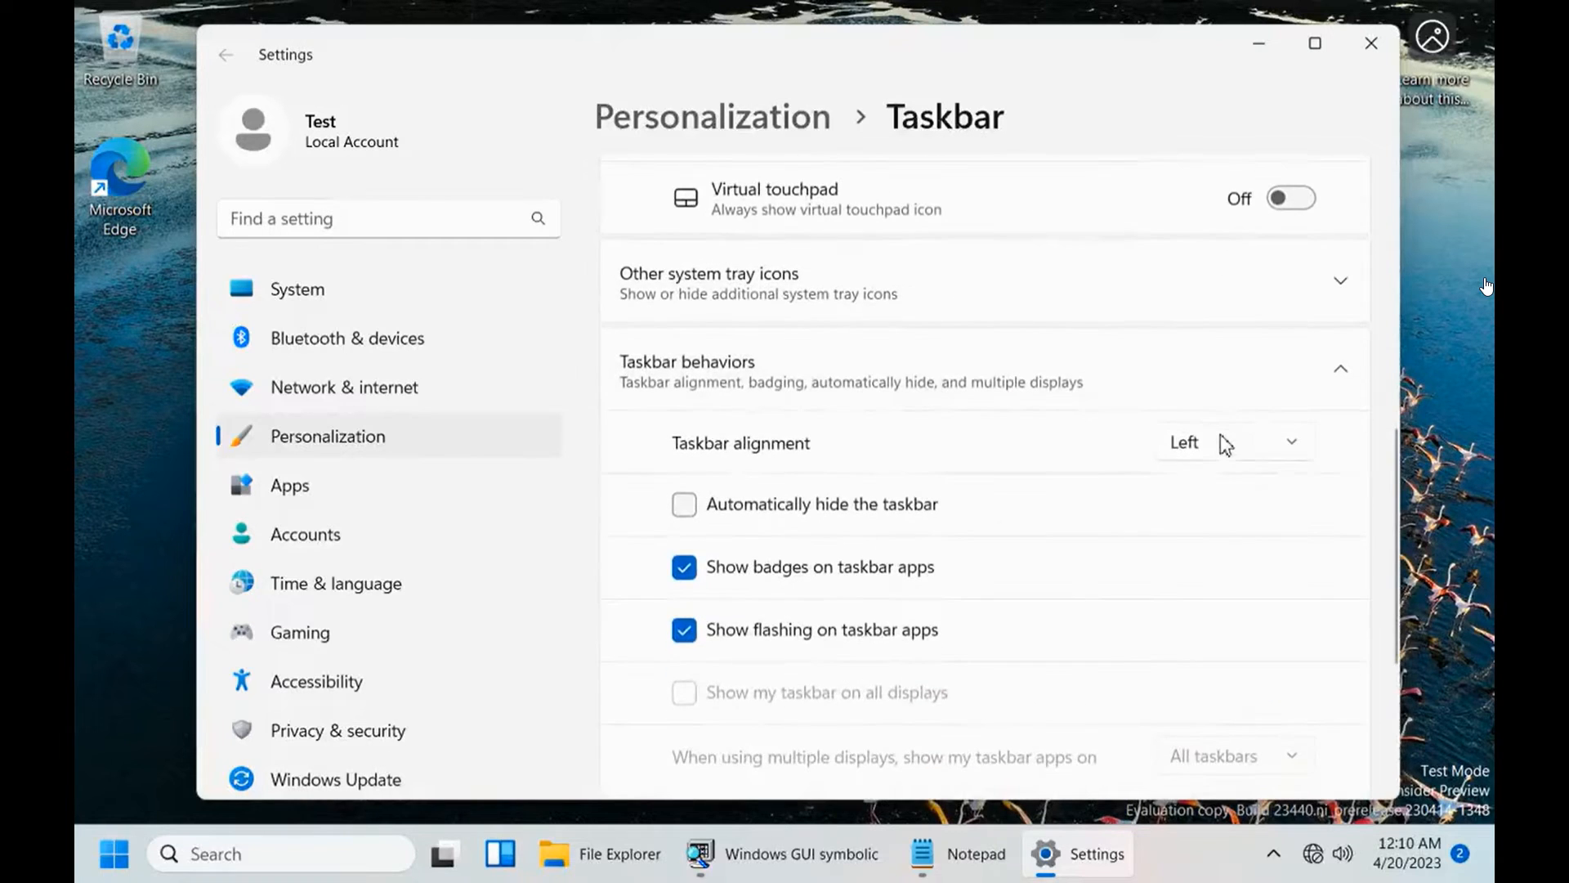
pyautogui.click(1234, 442)
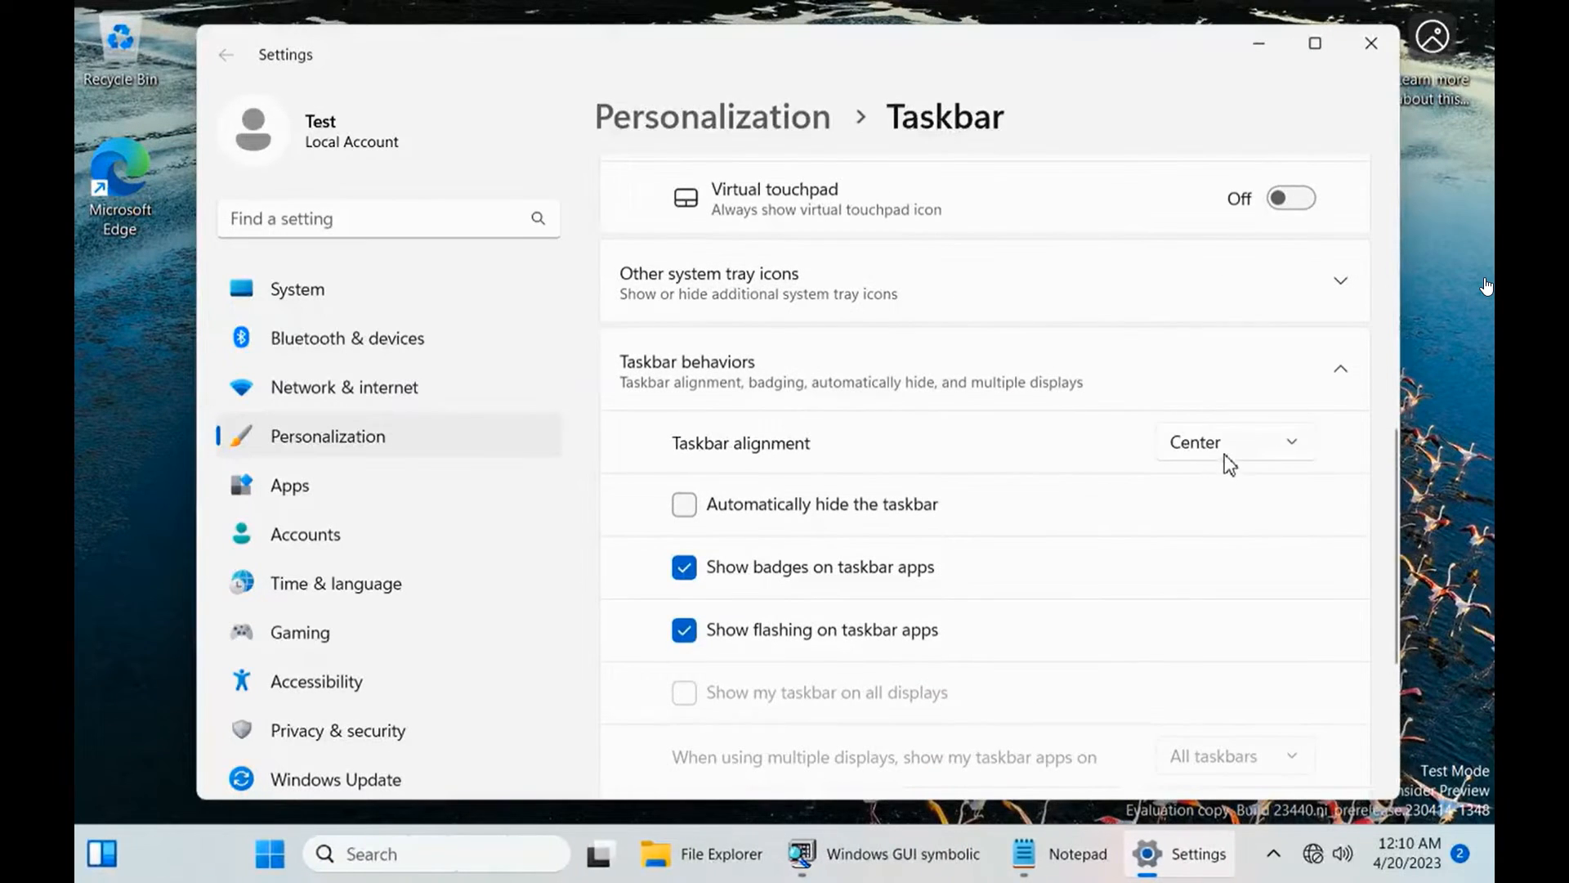
pyautogui.scroll(3)
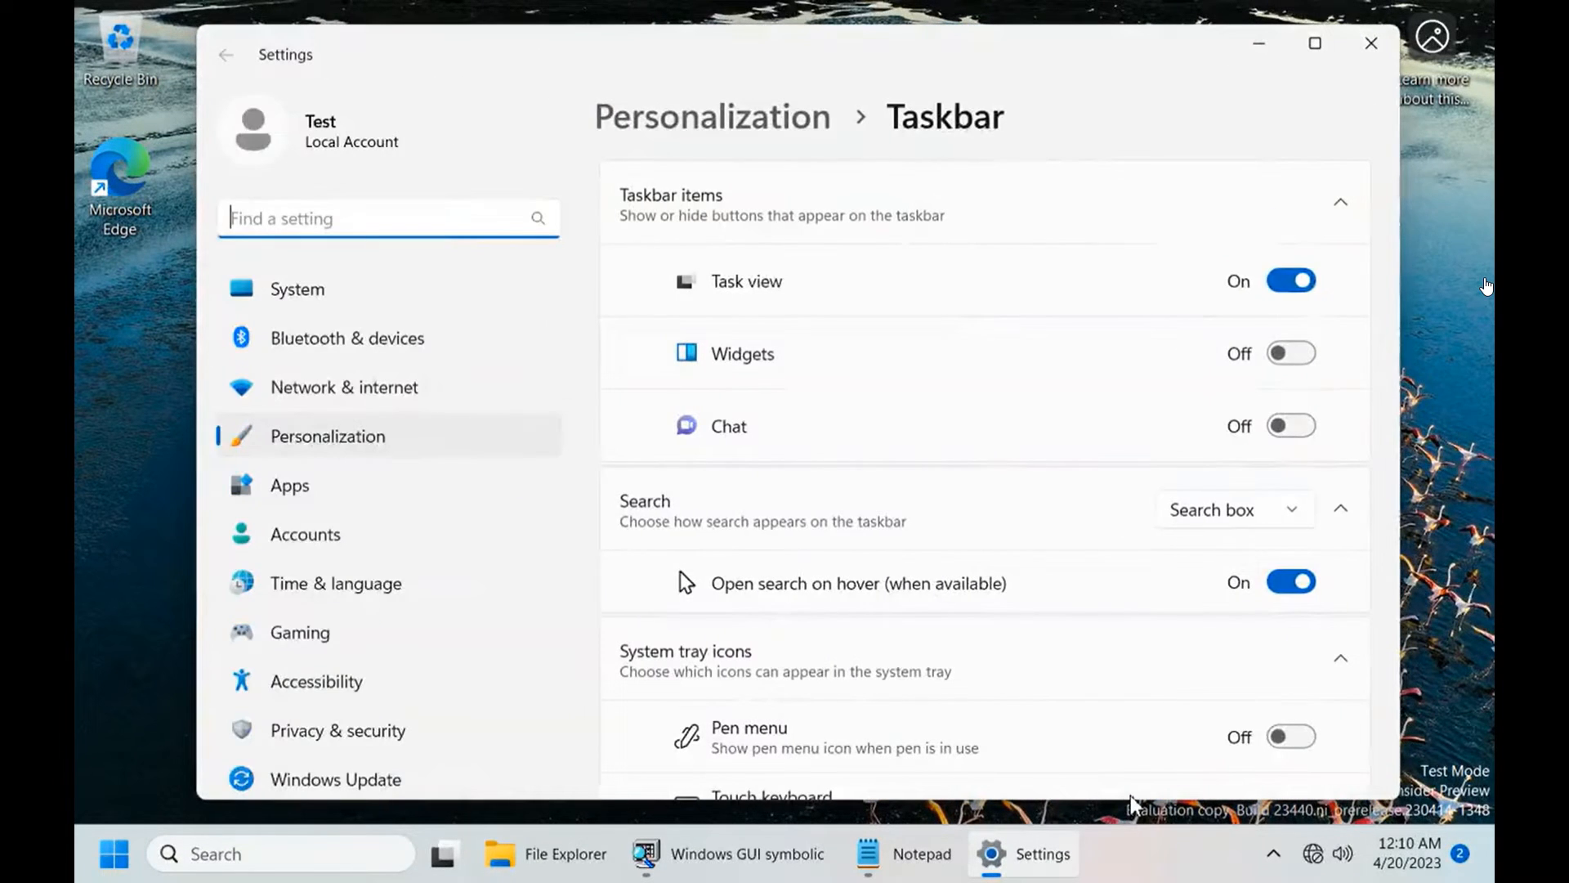
pyautogui.click(1290, 281)
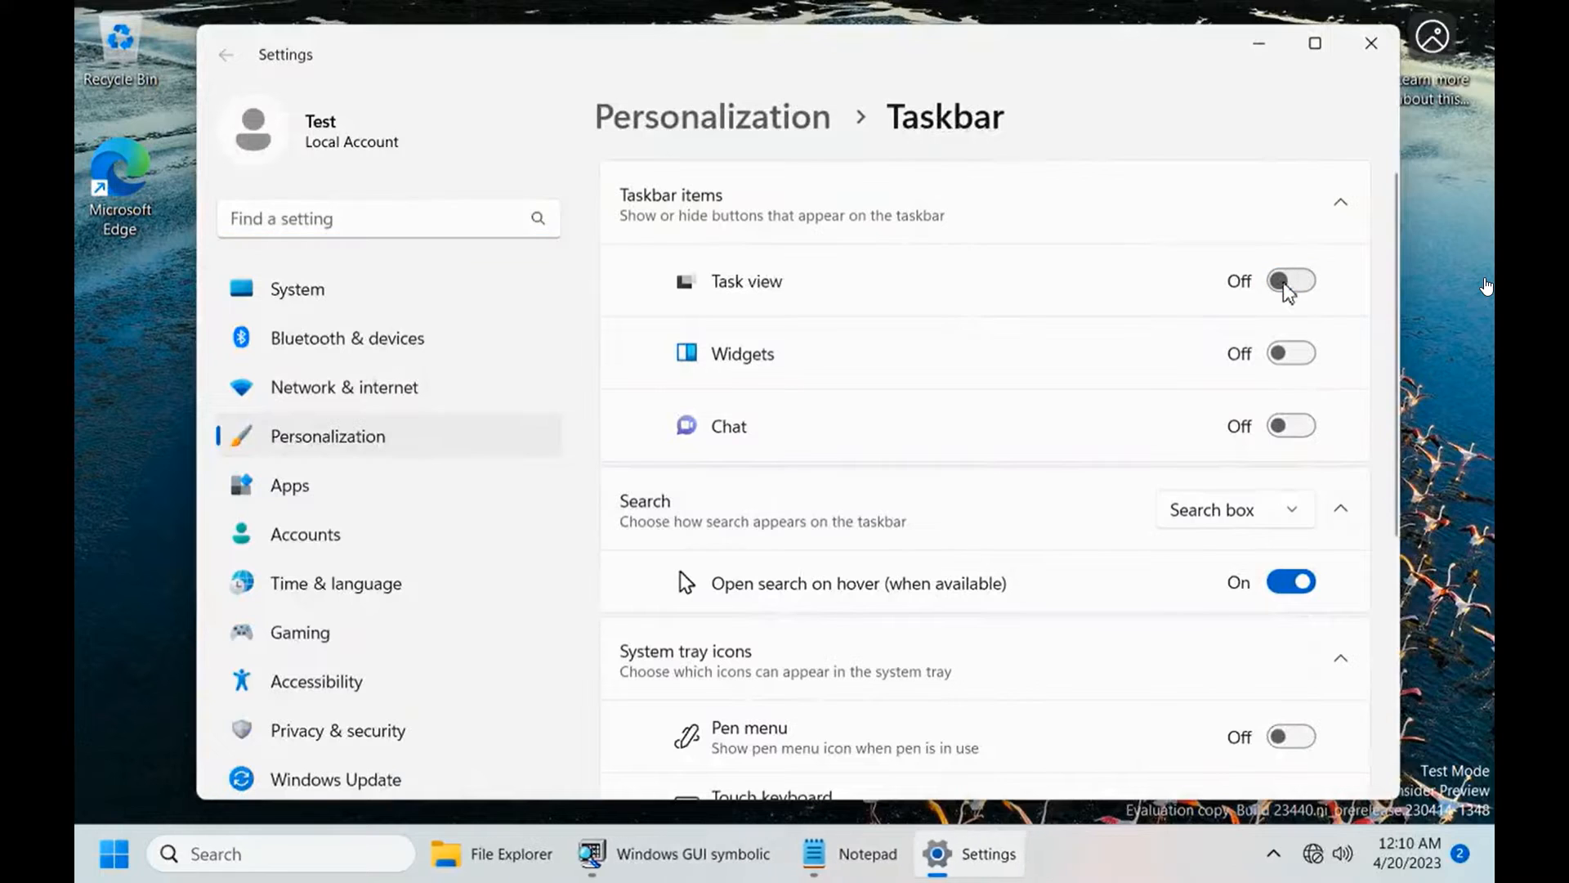
# Turn Chat off, center the taskbar, set search to icon only, and close Settings
pyautogui.click(1290, 281)
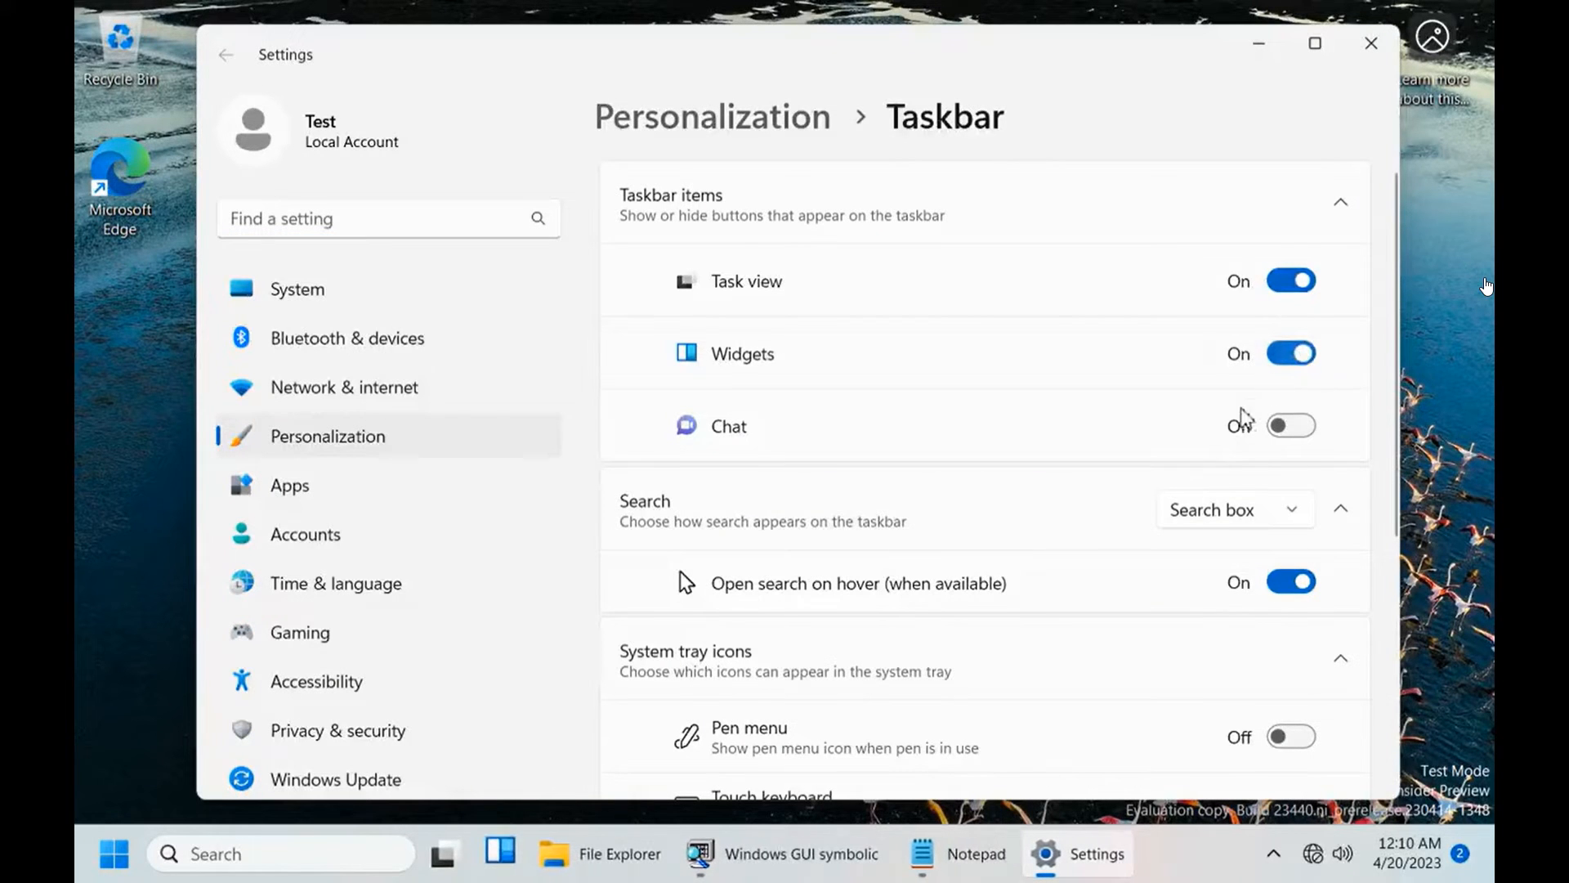
pyautogui.scroll(-3)
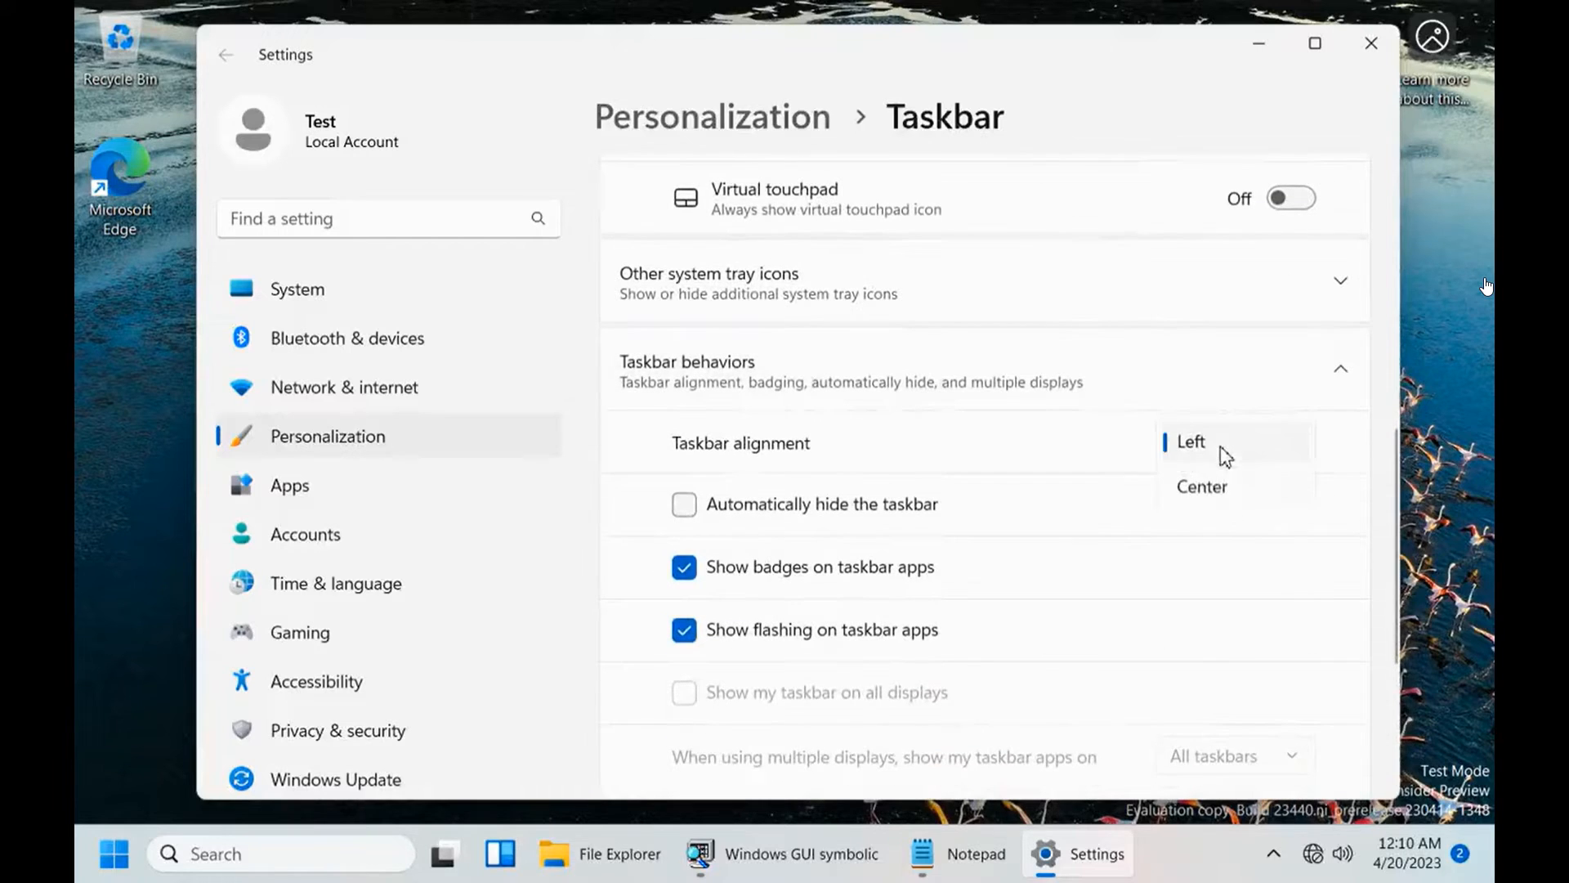
pyautogui.click(1199, 486)
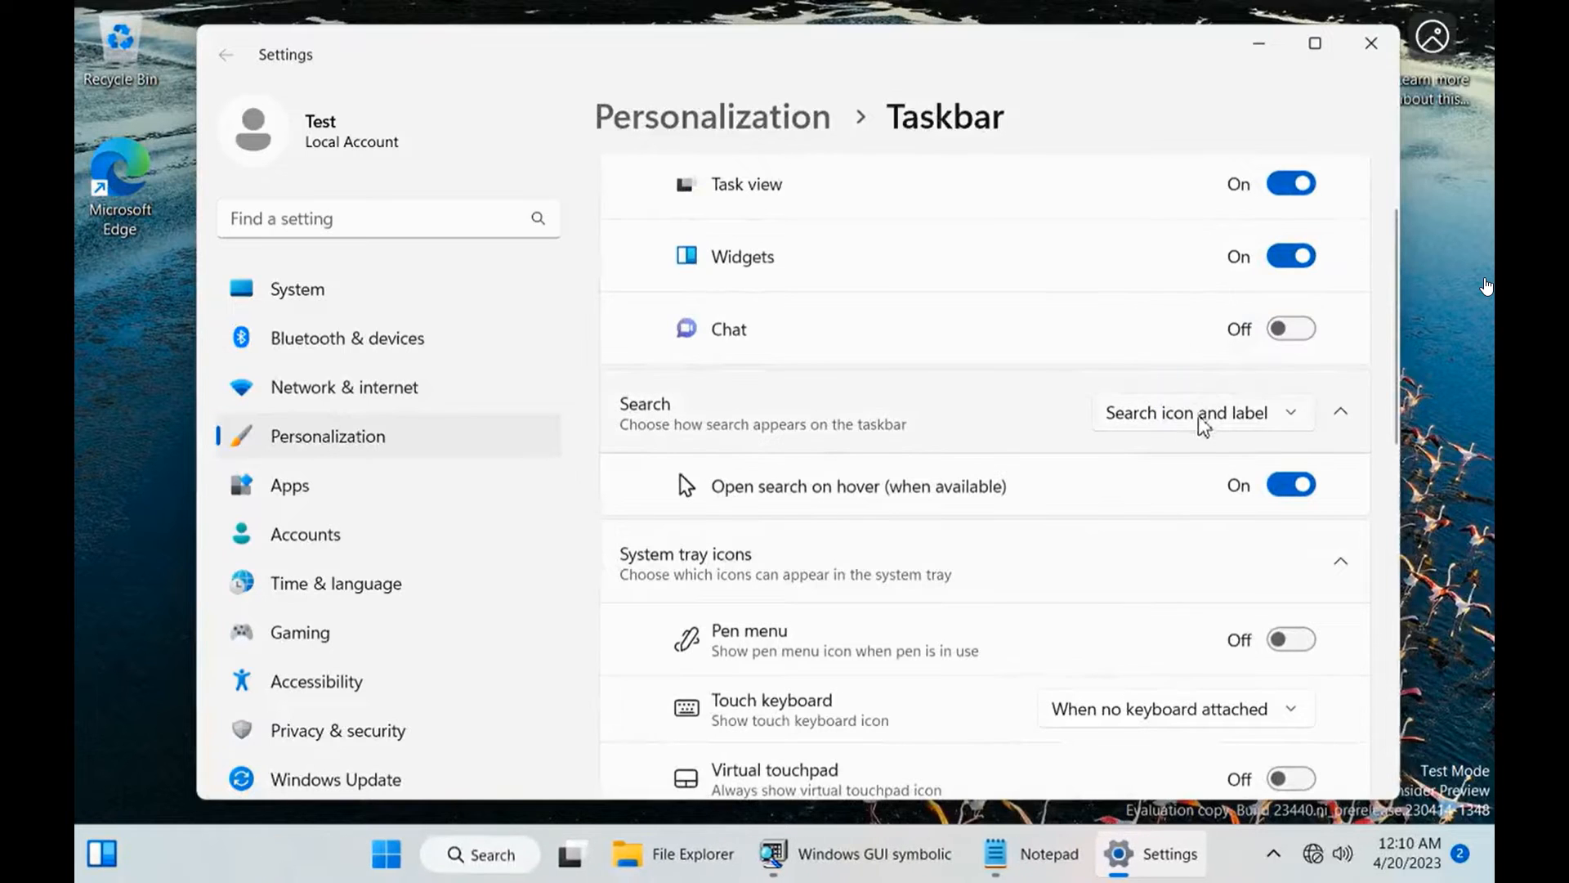
pyautogui.click(1201, 411)
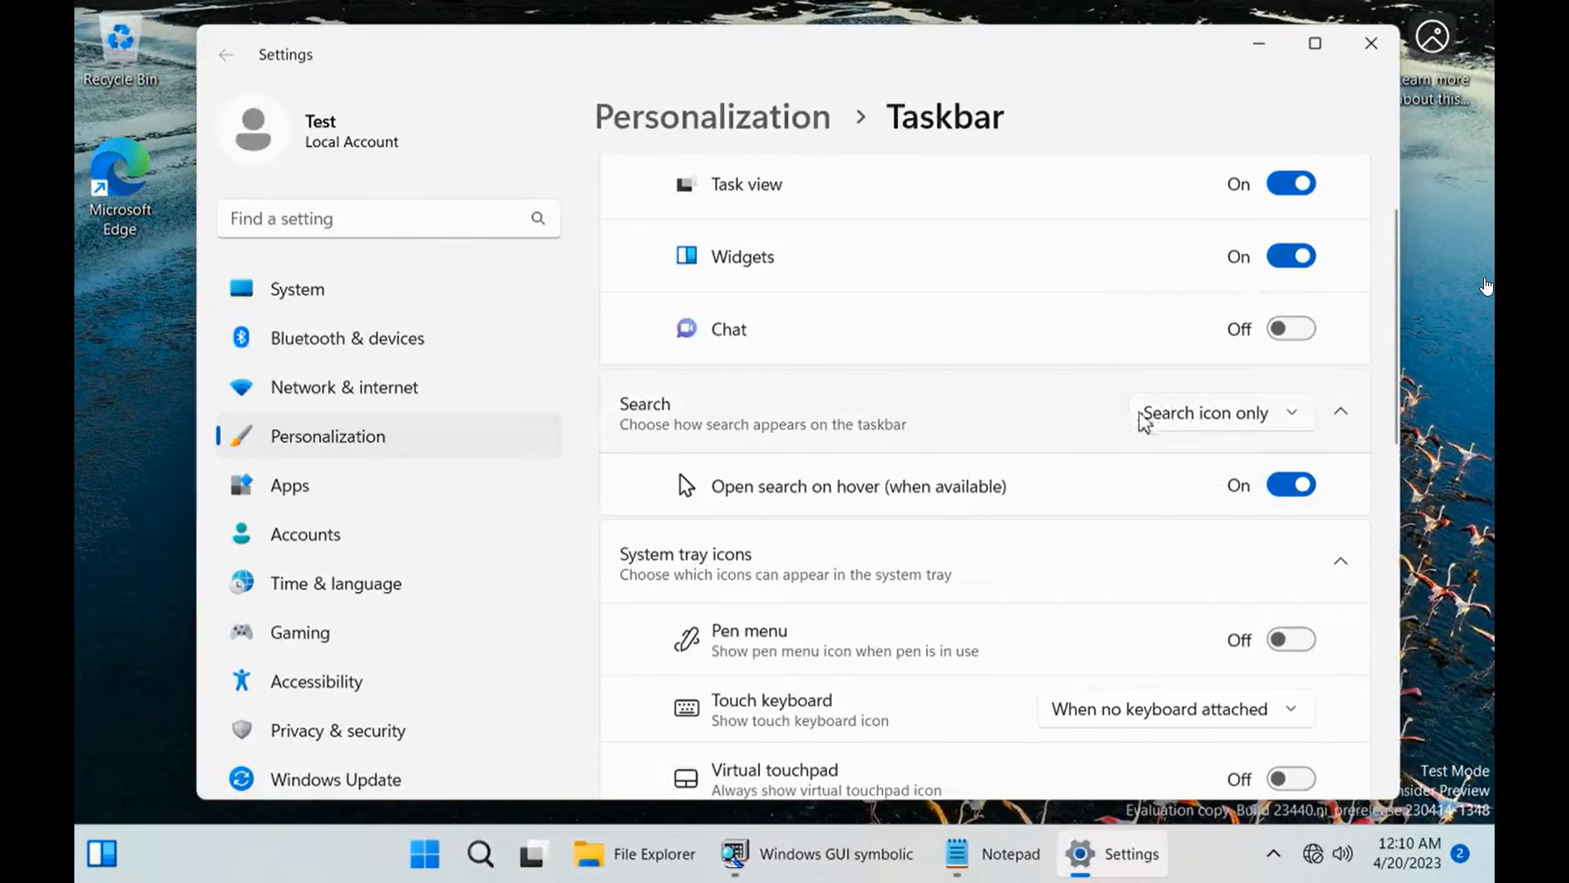
pyautogui.click(1370, 43)
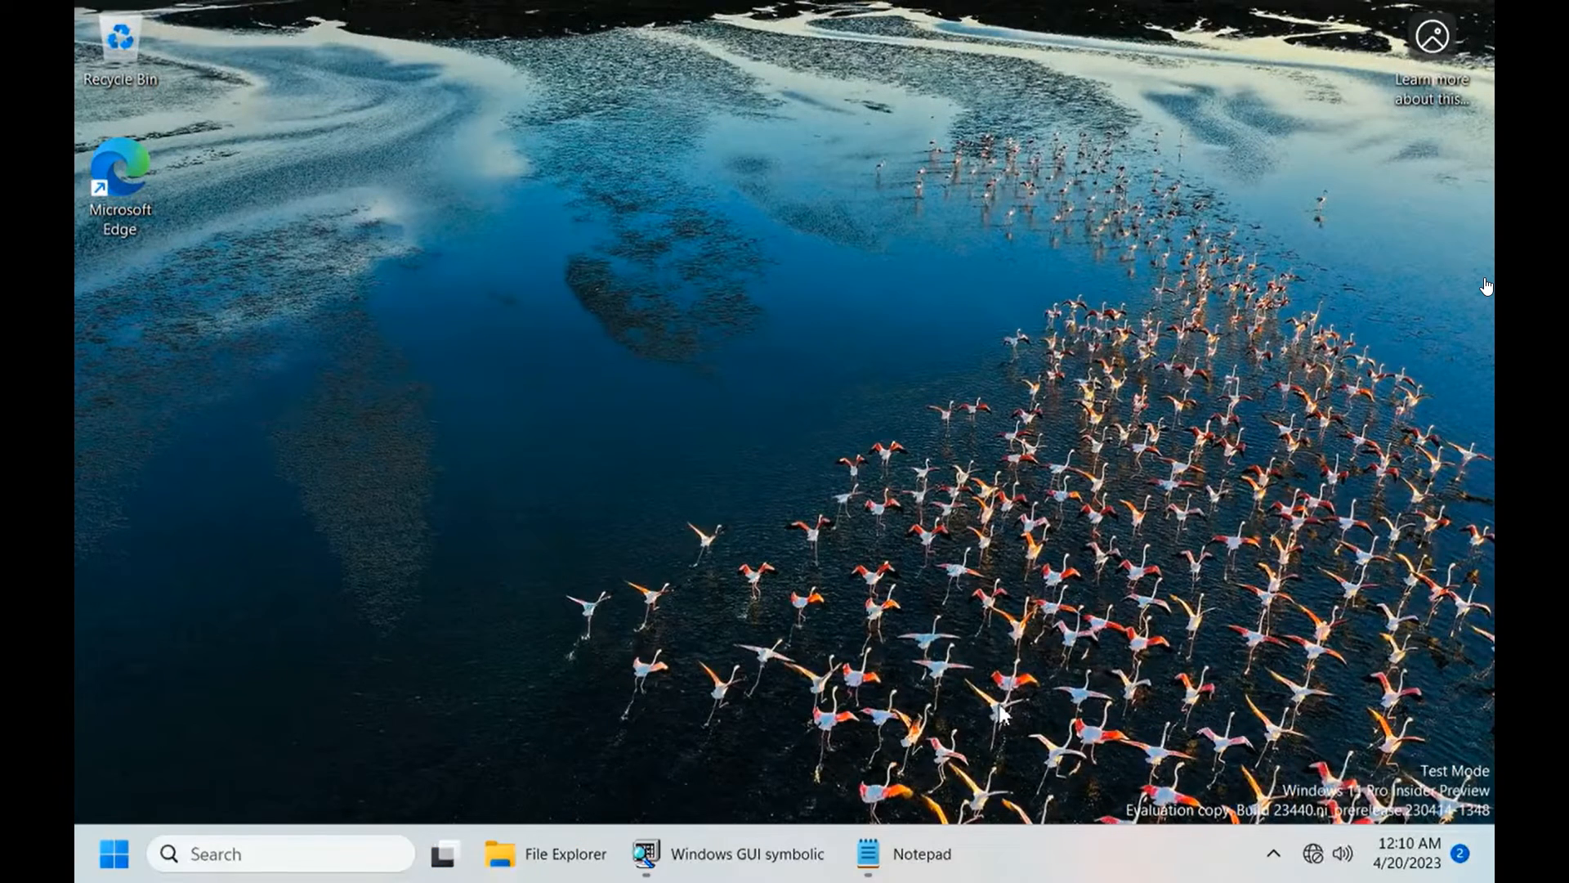
pyautogui.moveTo(1079, 855)
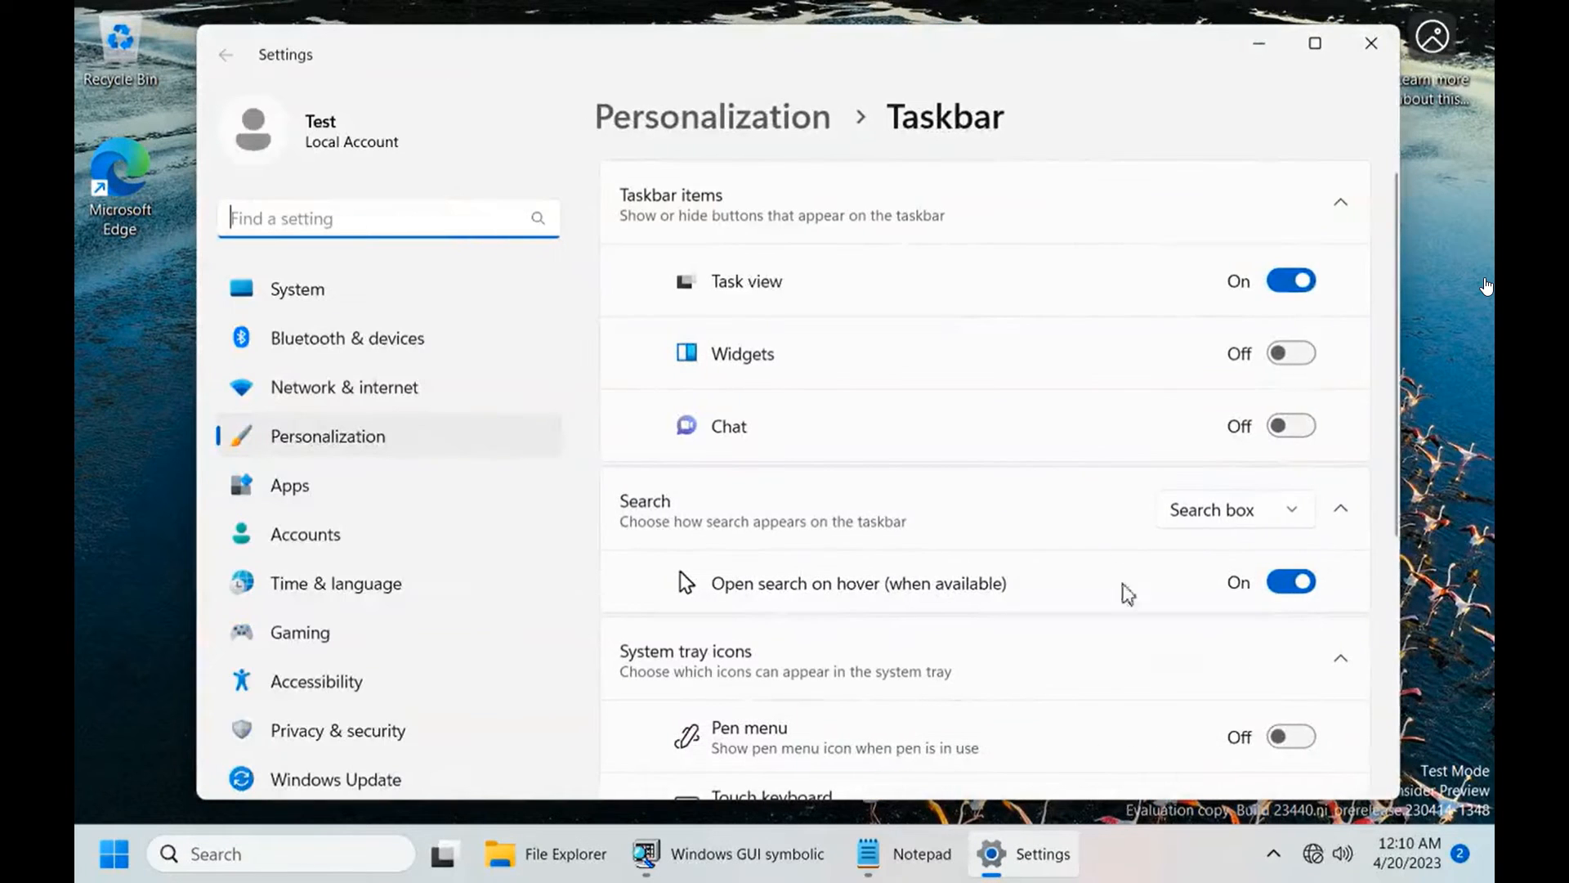
# Turn Widgets on, center the taskbar, and set search to icon and label
pyautogui.click(1290, 280)
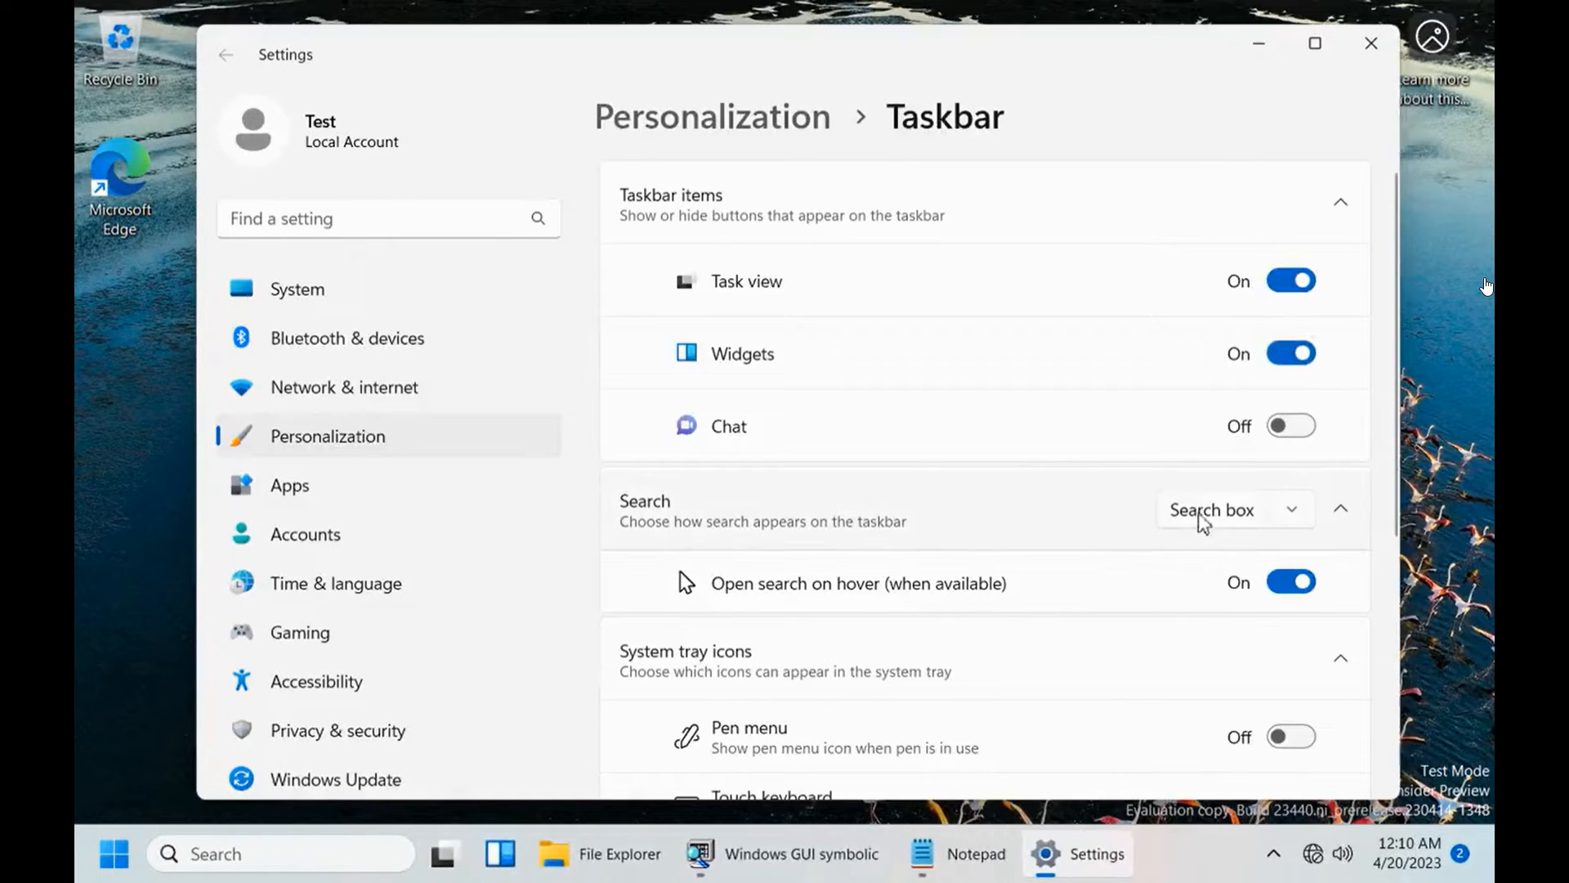
pyautogui.scroll(-3)
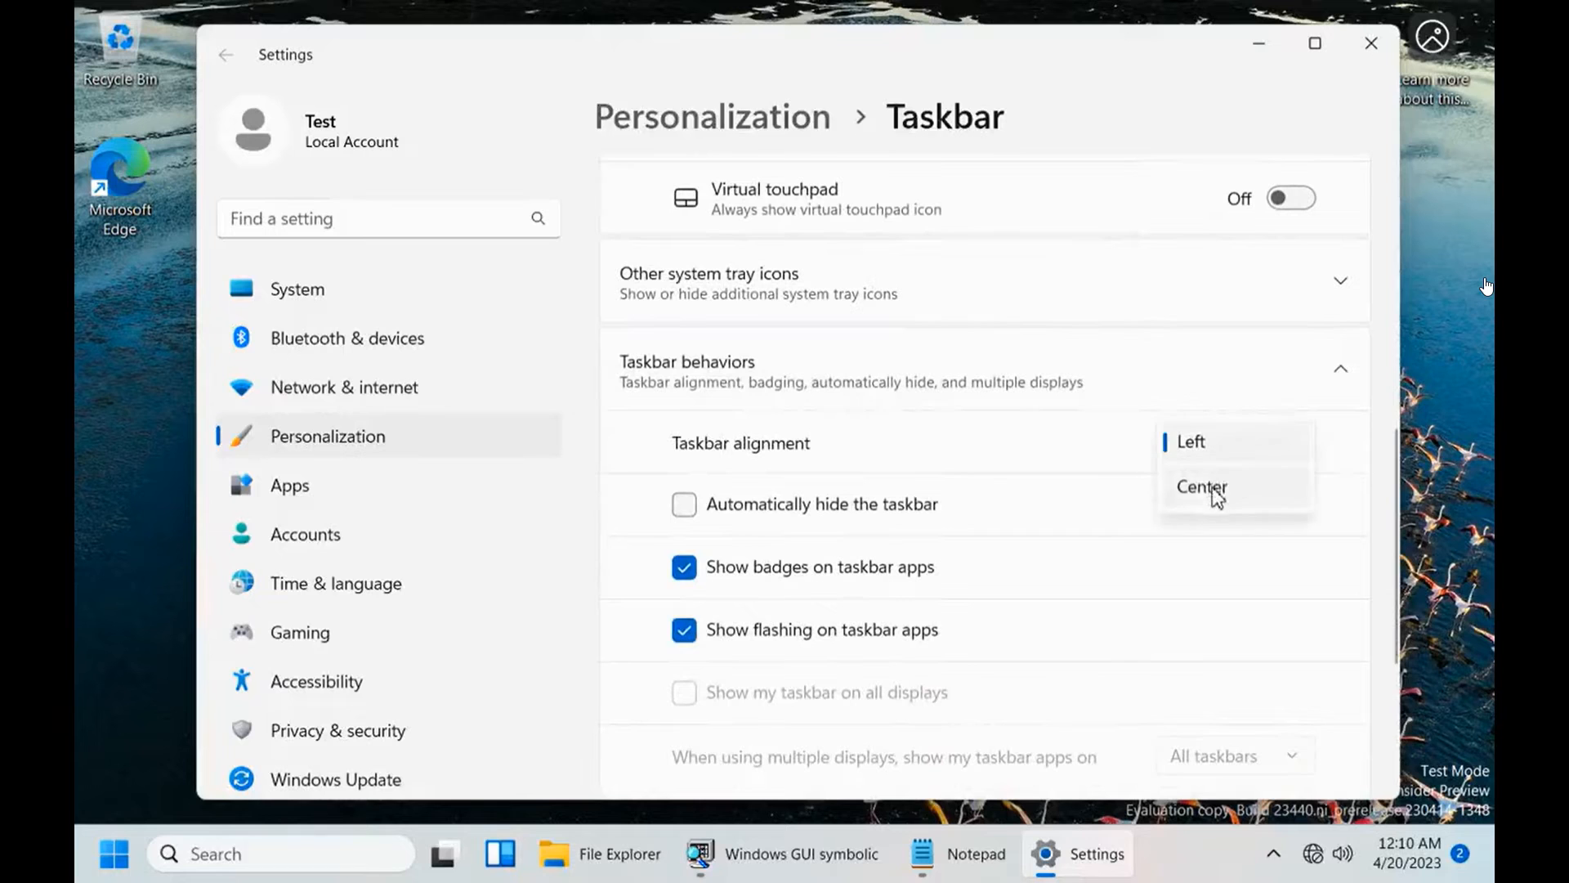
pyautogui.click(1201, 488)
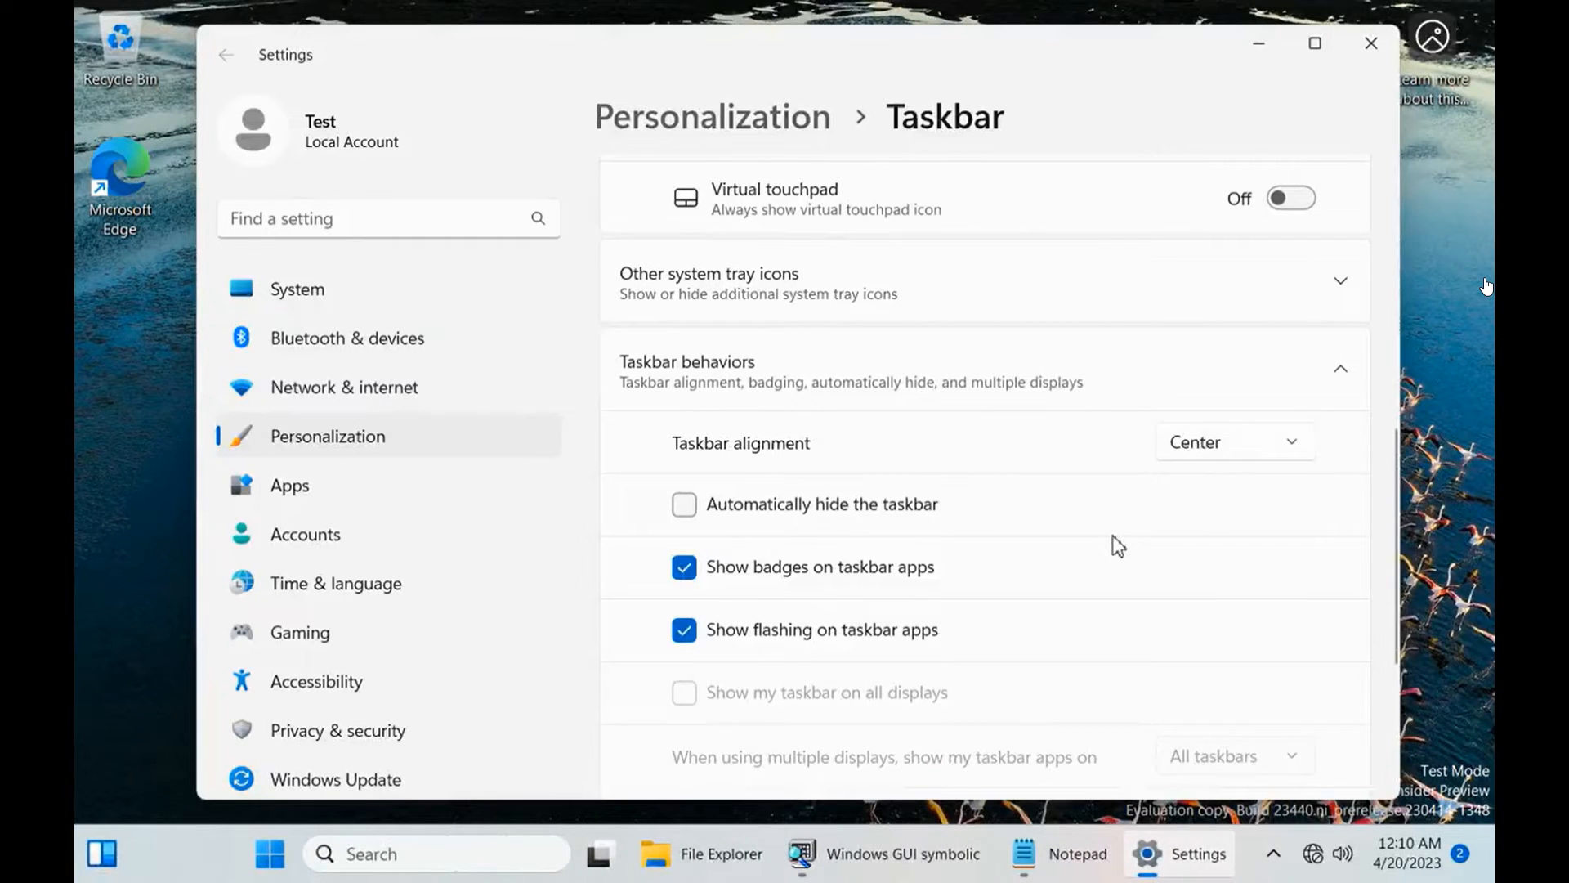
pyautogui.scroll(3)
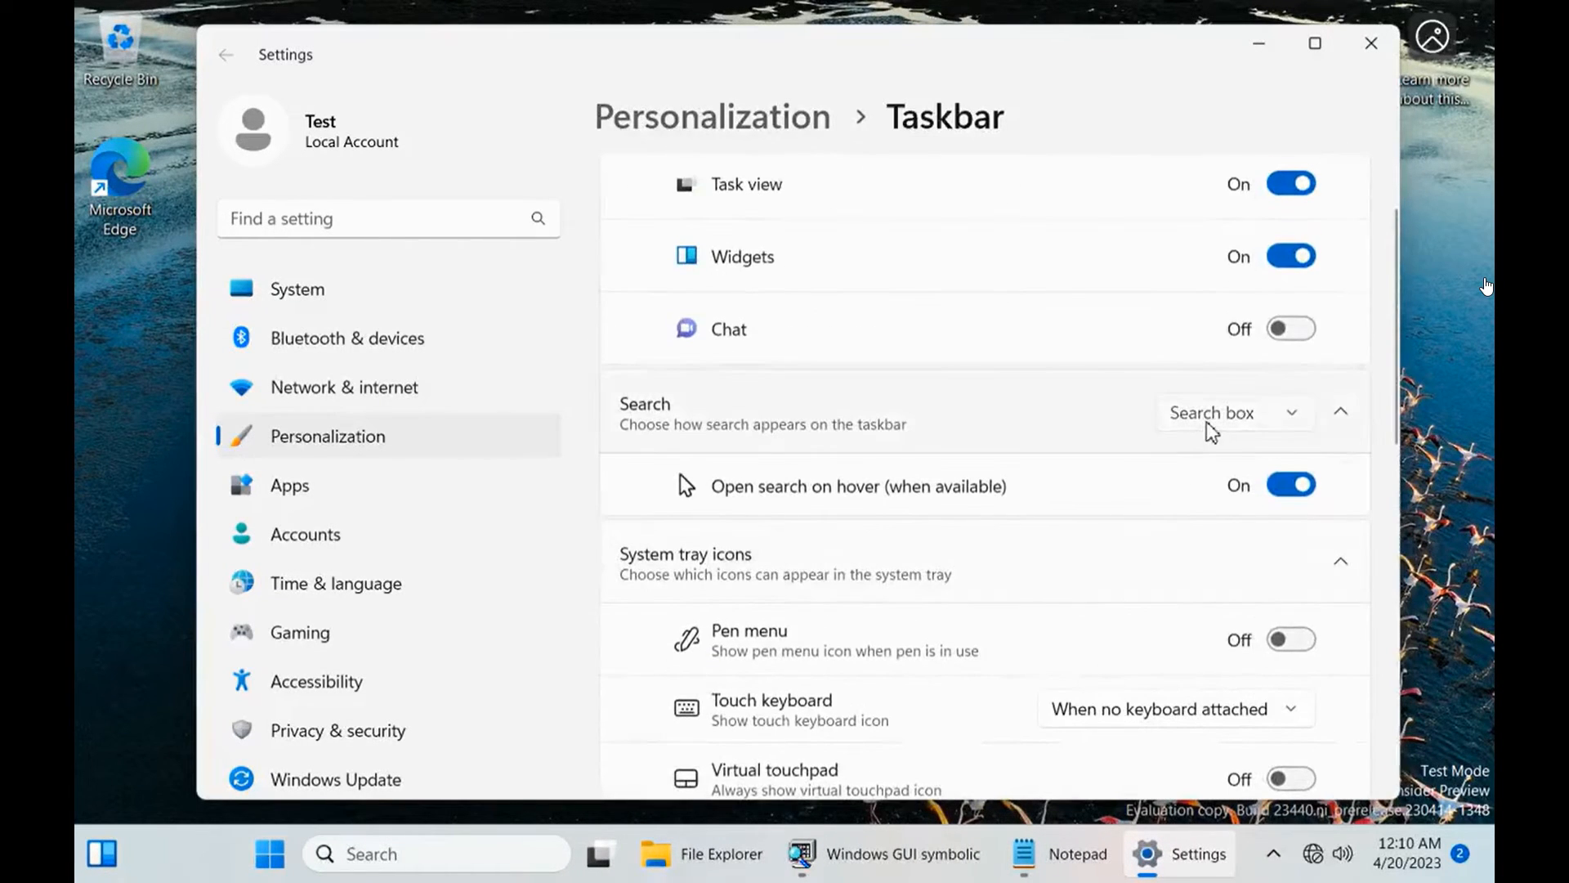
pyautogui.click(1233, 412)
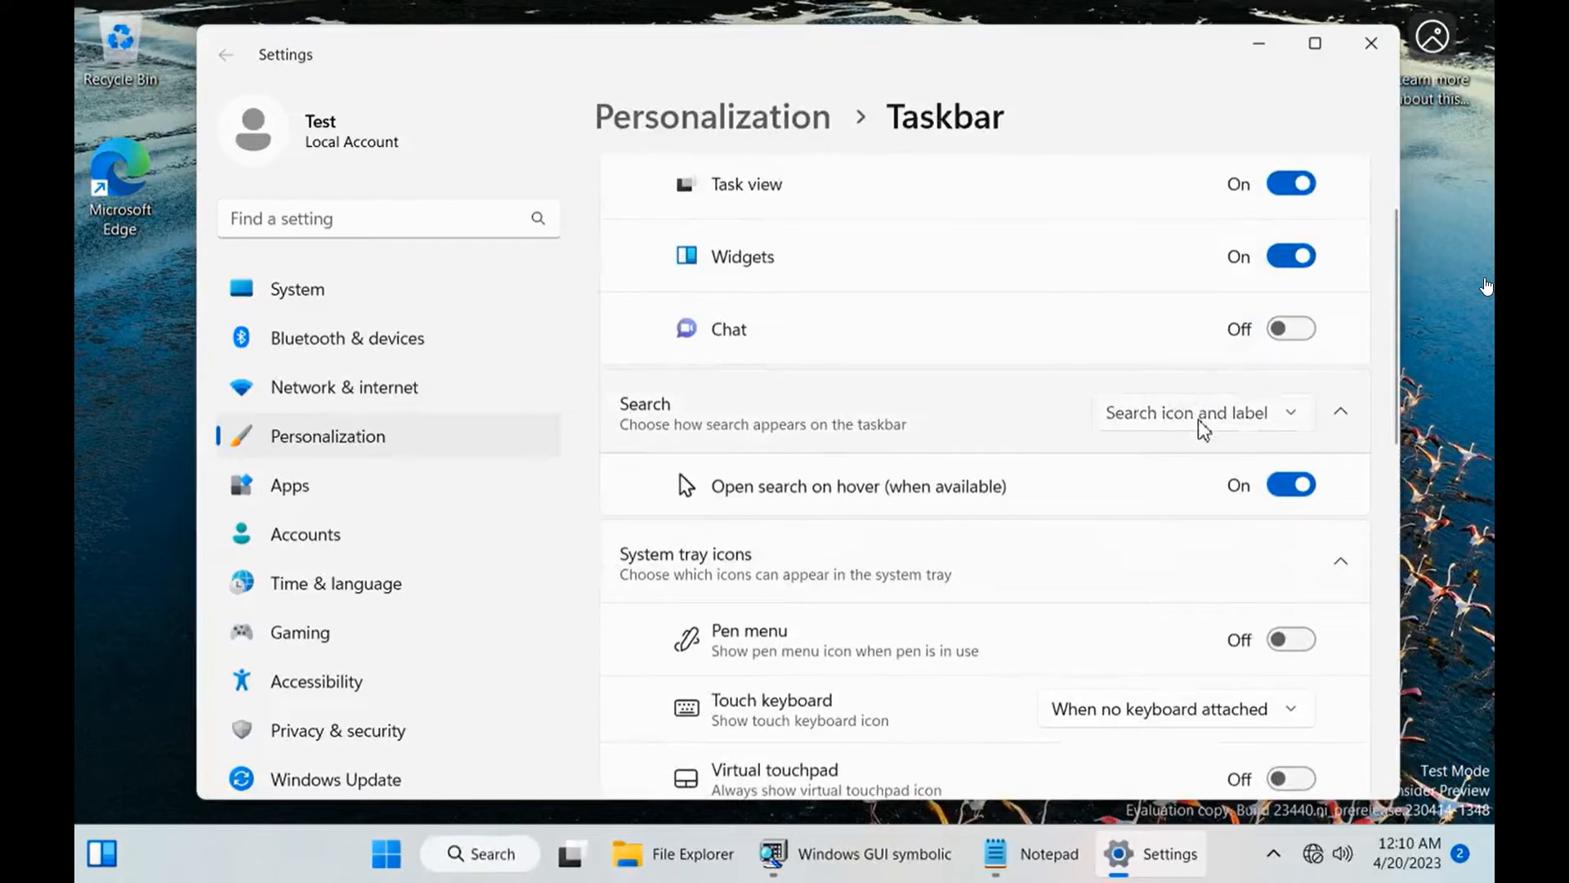
pyautogui.click(1204, 411)
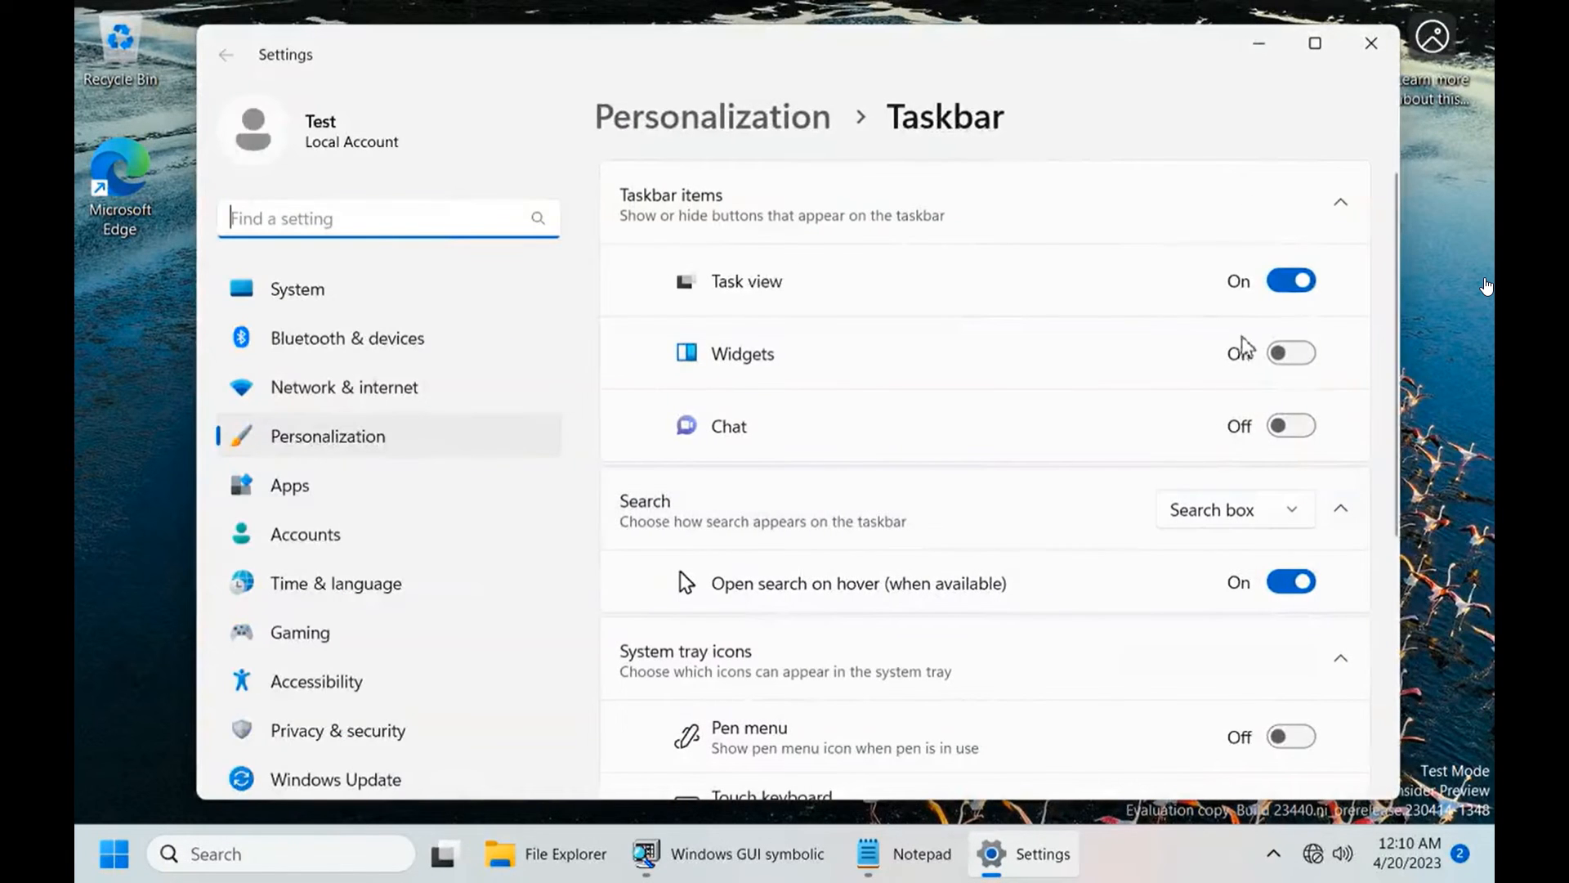
# Toggle Widgets off and back on, then set search to icon only
pyautogui.click(1289, 353)
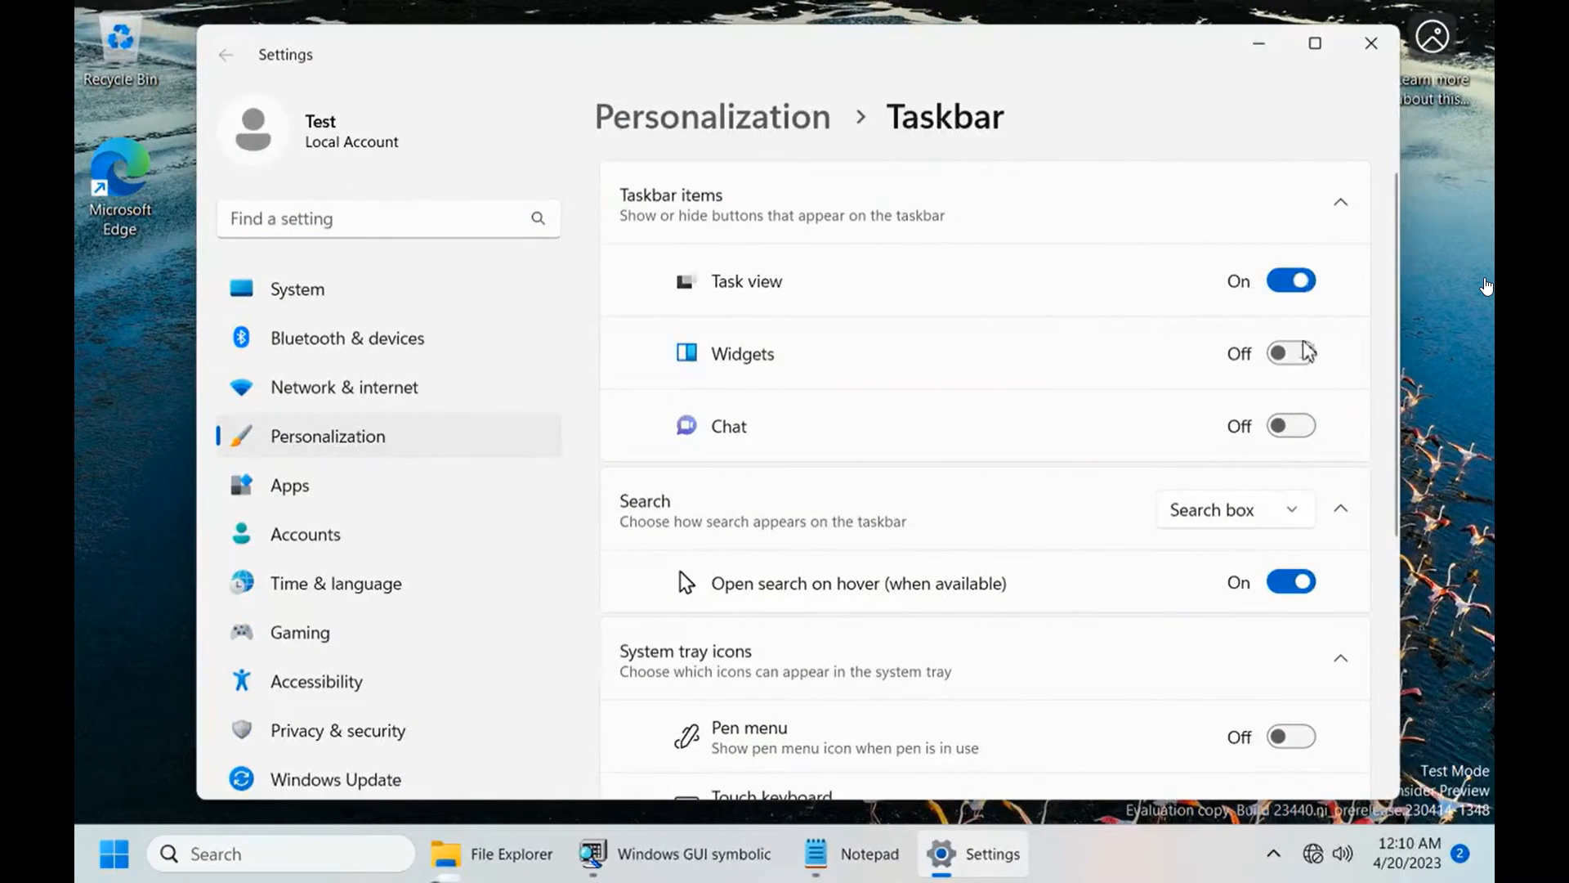
pyautogui.click(1290, 353)
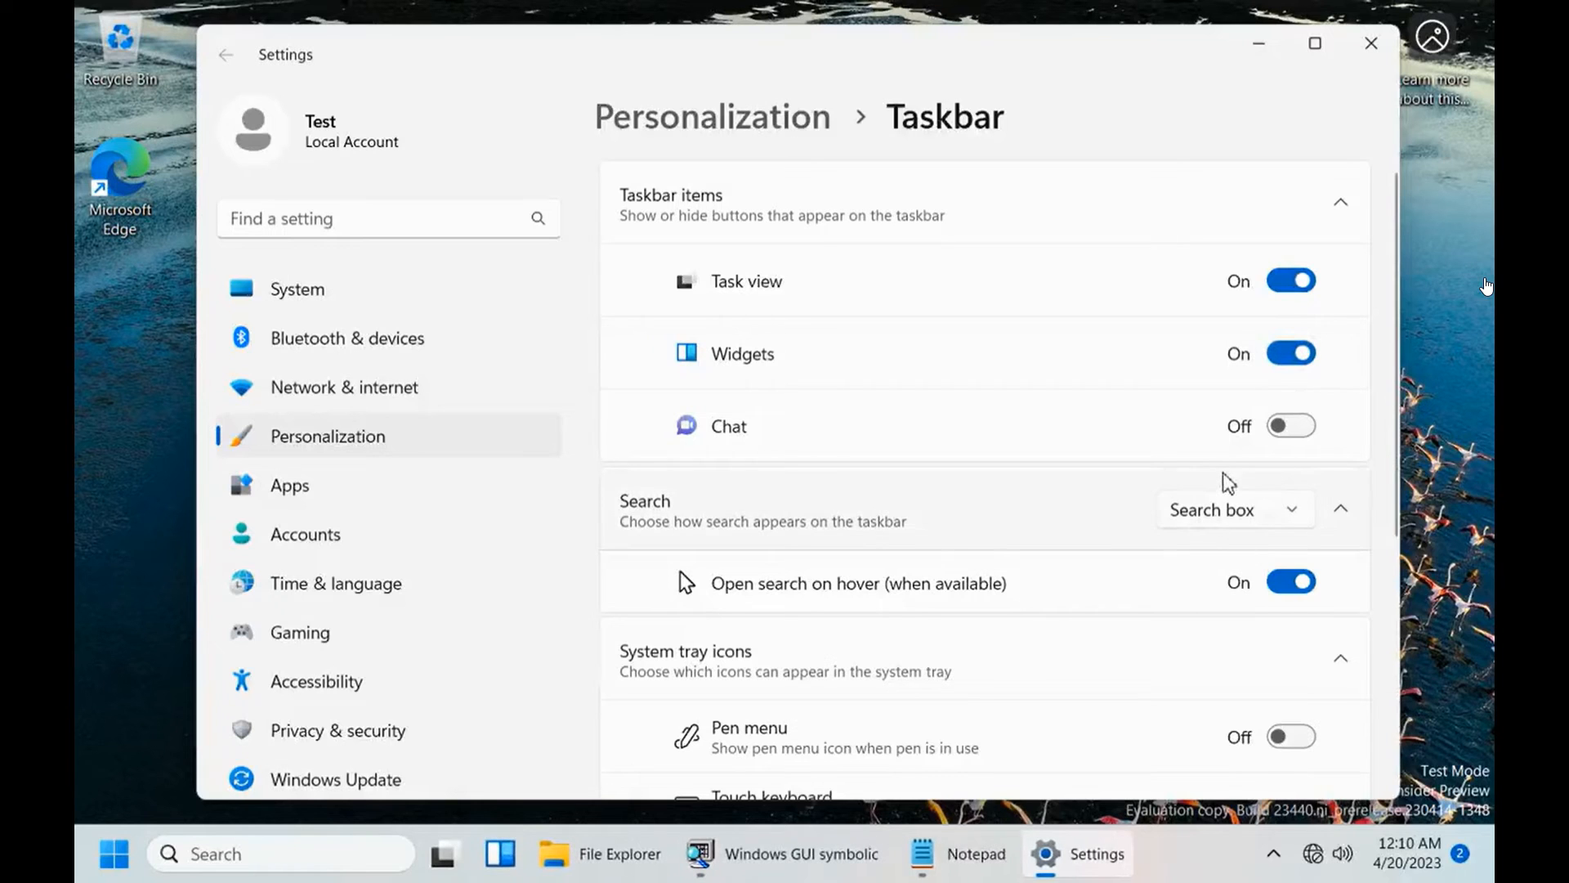
pyautogui.scroll(-3)
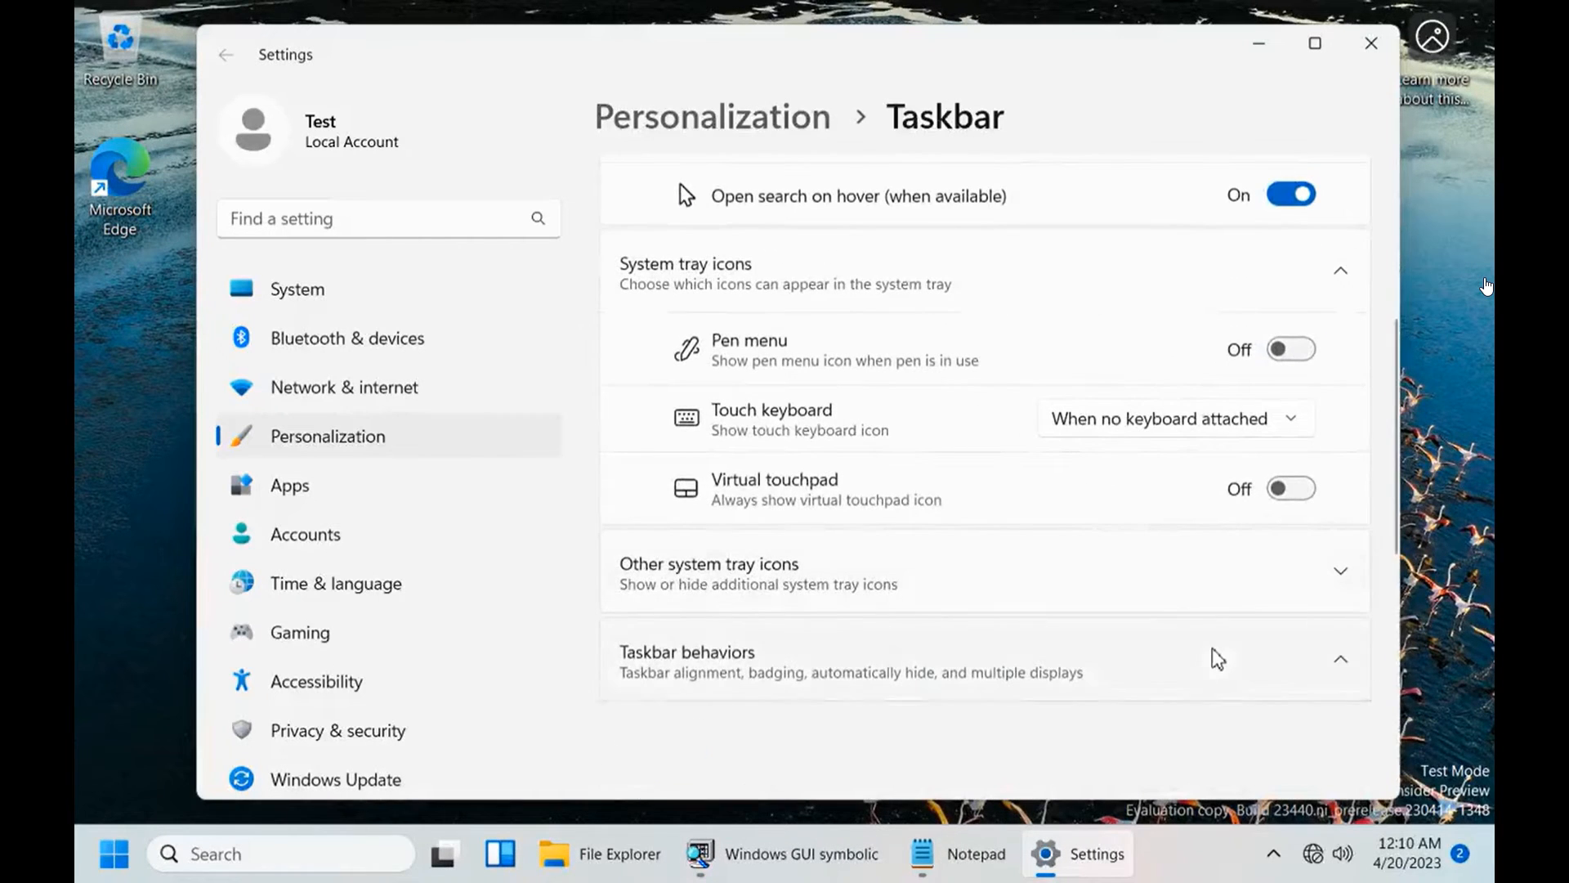
pyautogui.scroll(-3)
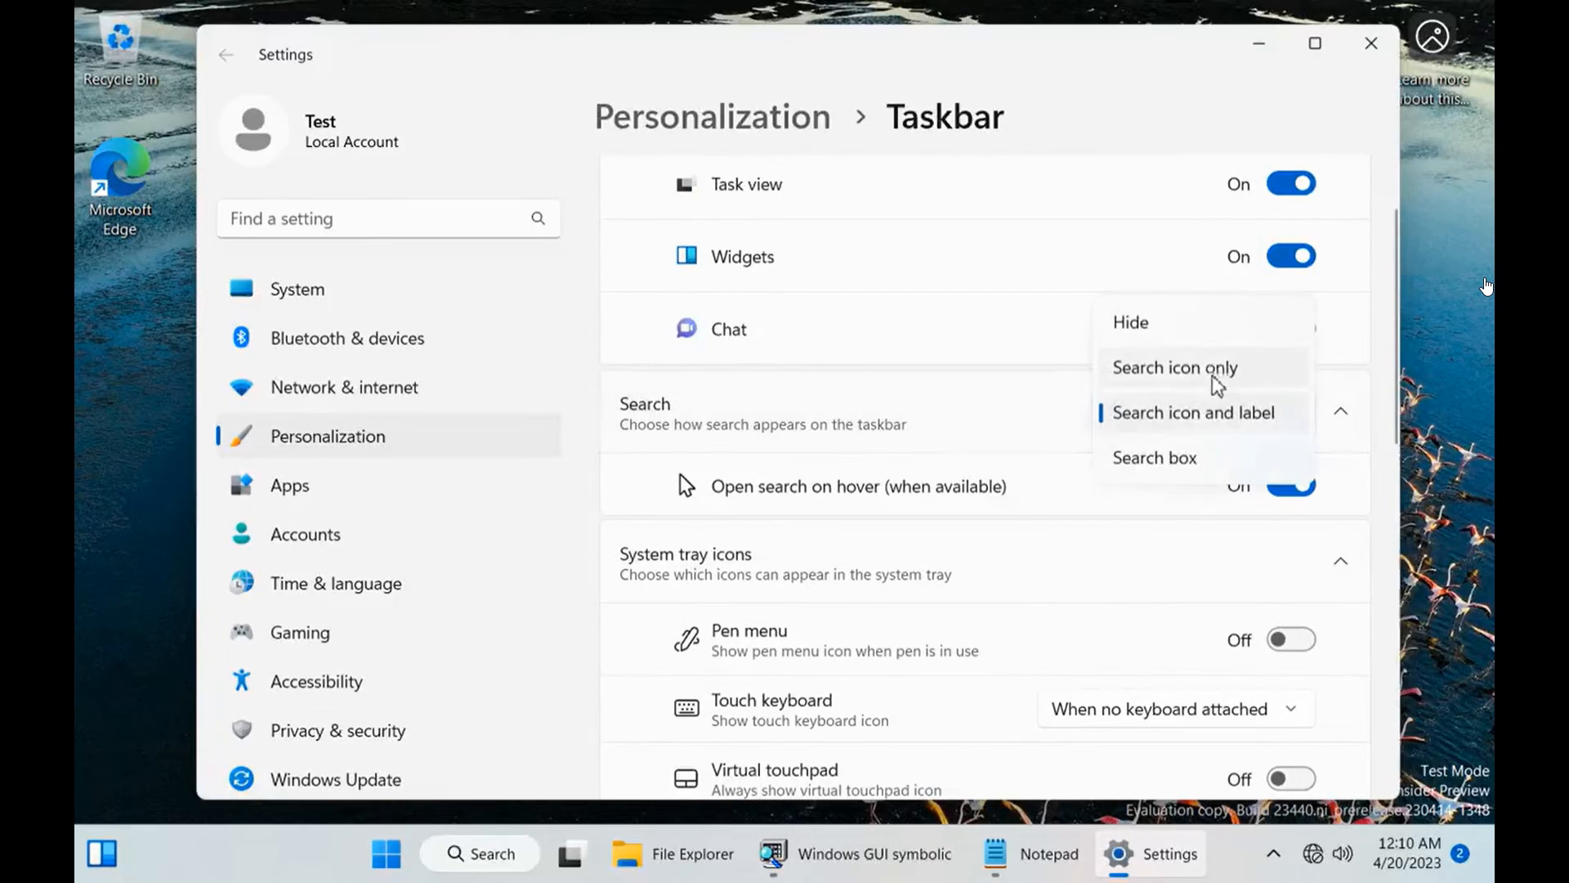
pyautogui.click(1174, 367)
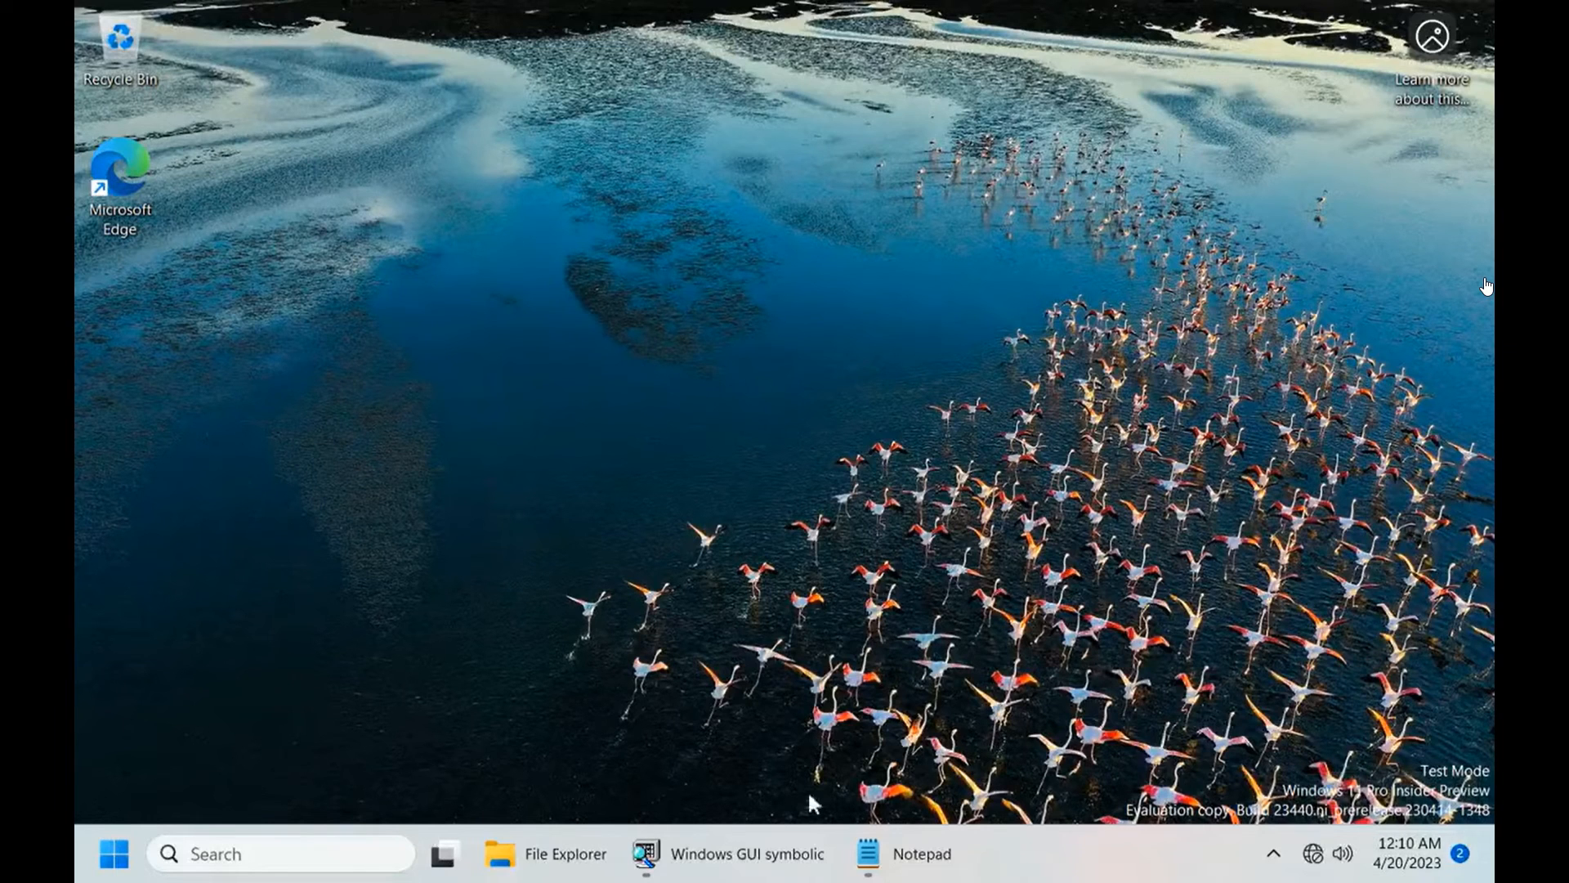
# Reopen Taskbar settings from the taskbar menu, turn Widgets on, and set search to icon only
pyautogui.rightClick(1109, 834)
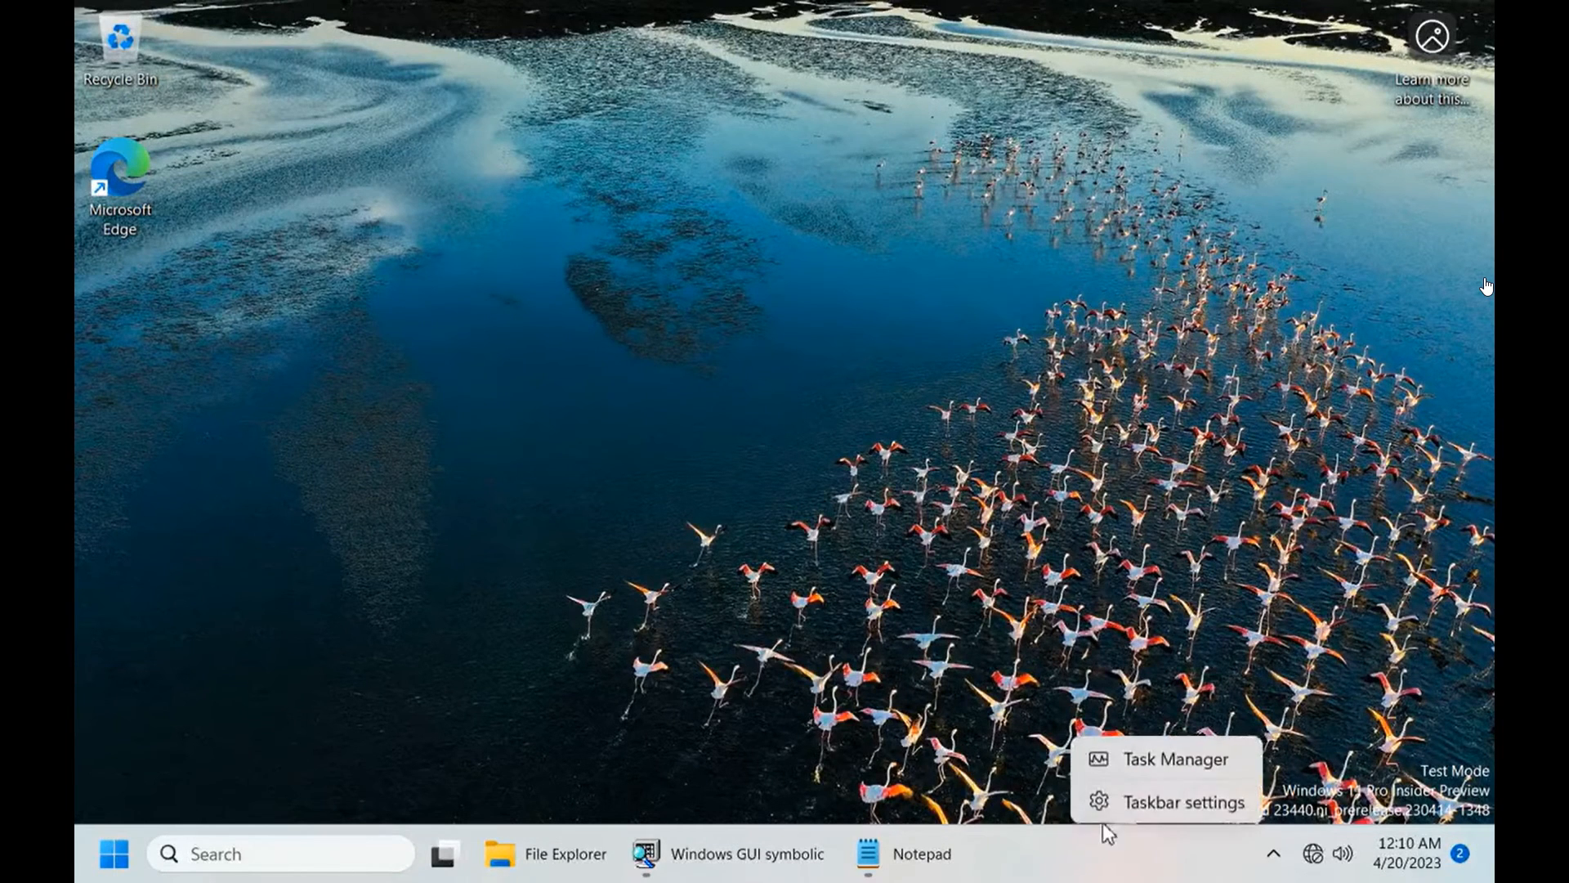
pyautogui.click(1183, 802)
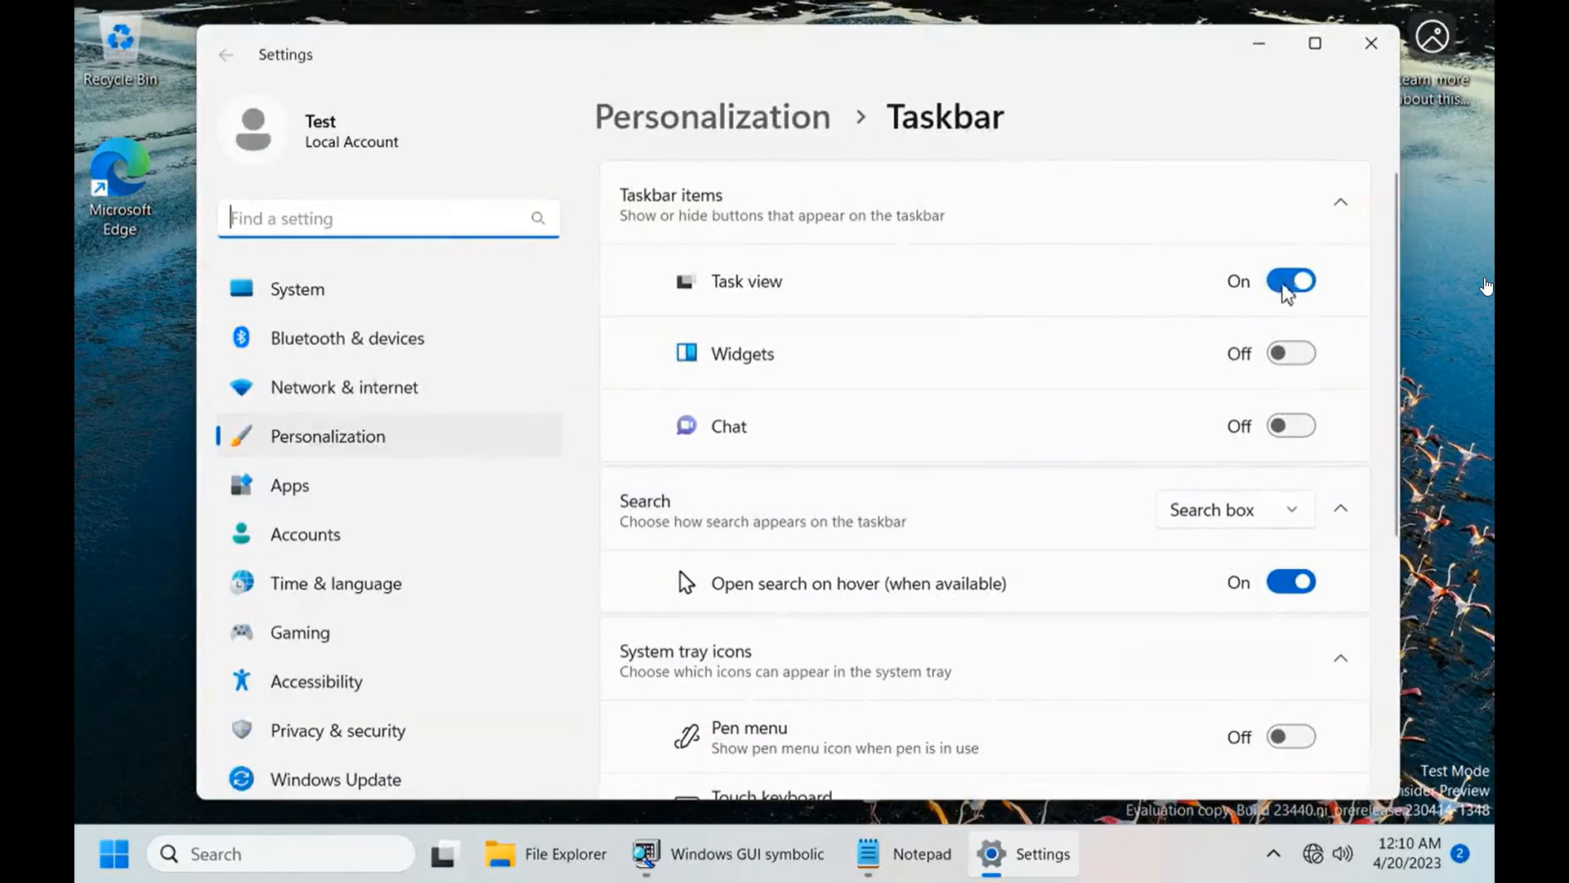
pyautogui.moveTo(1309, 362)
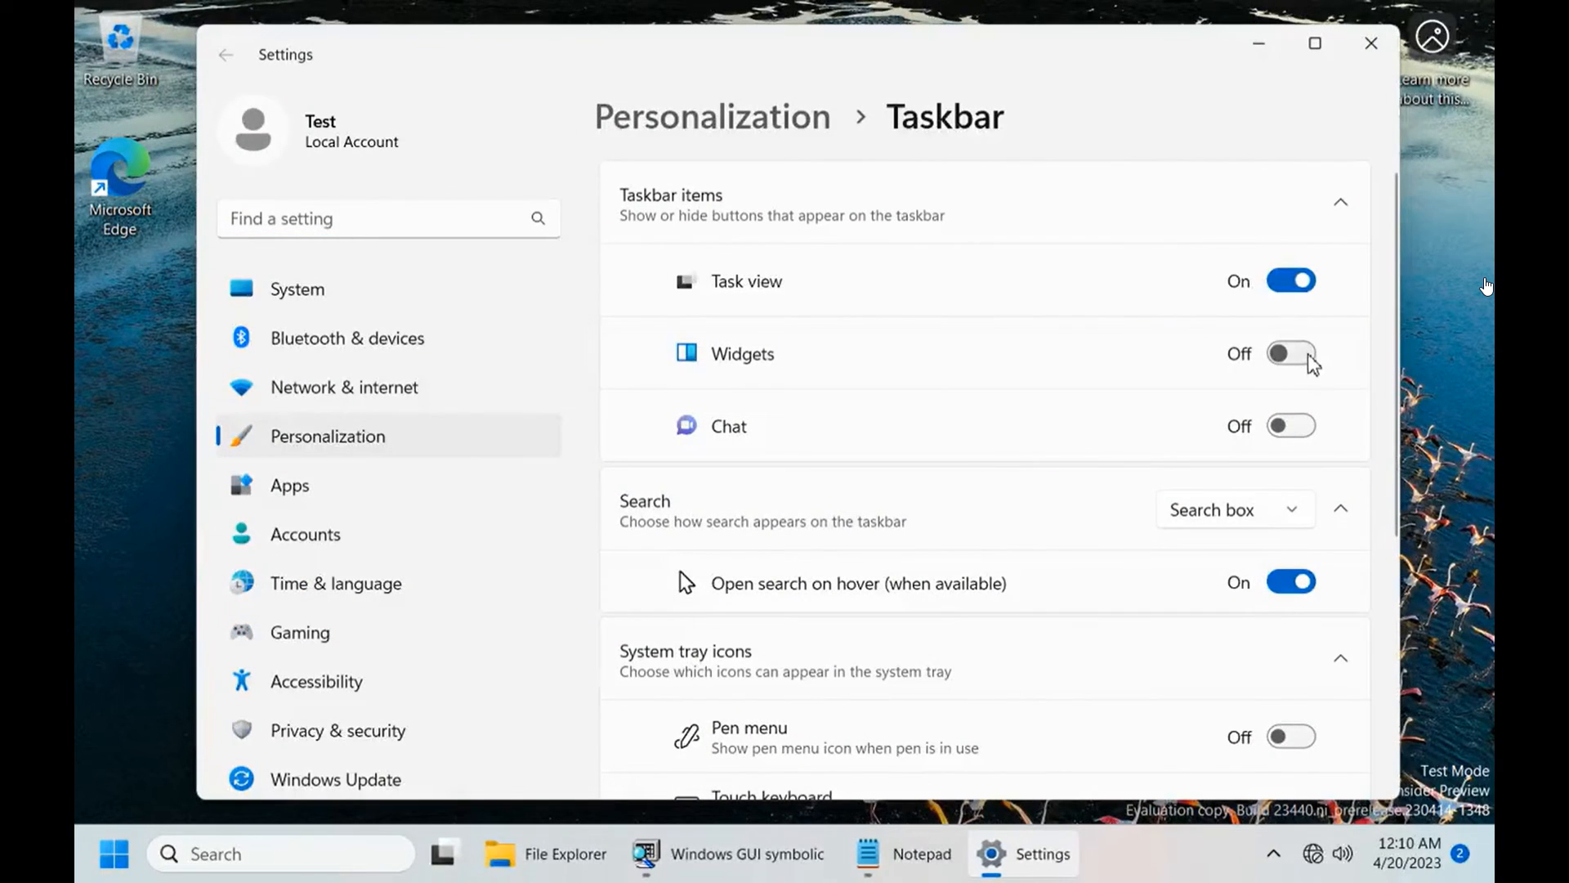
pyautogui.click(1290, 353)
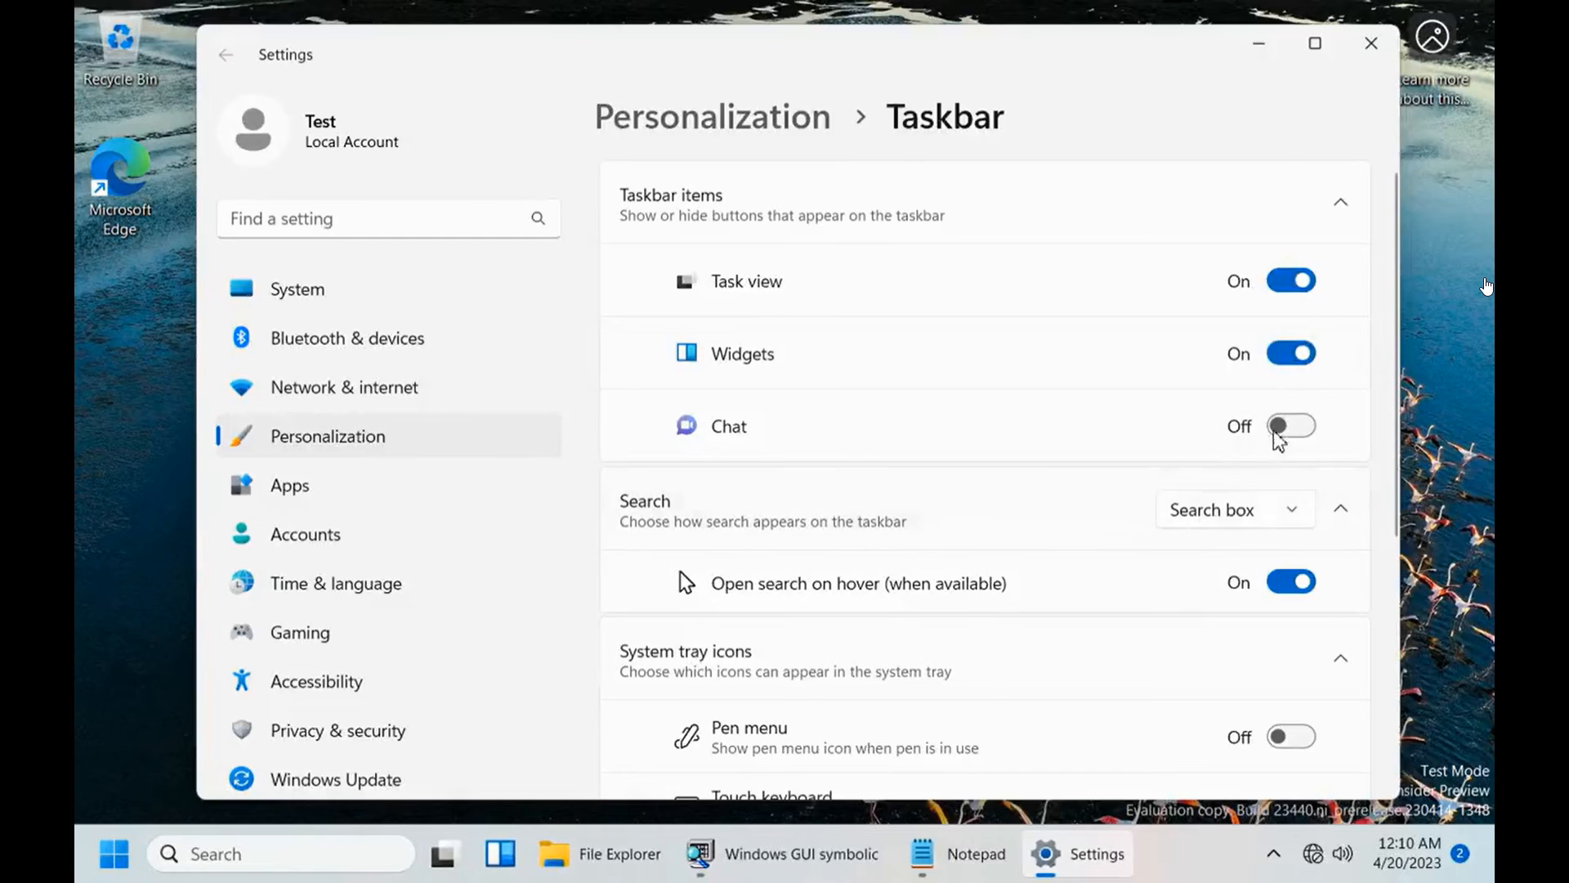
pyautogui.scroll(-3)
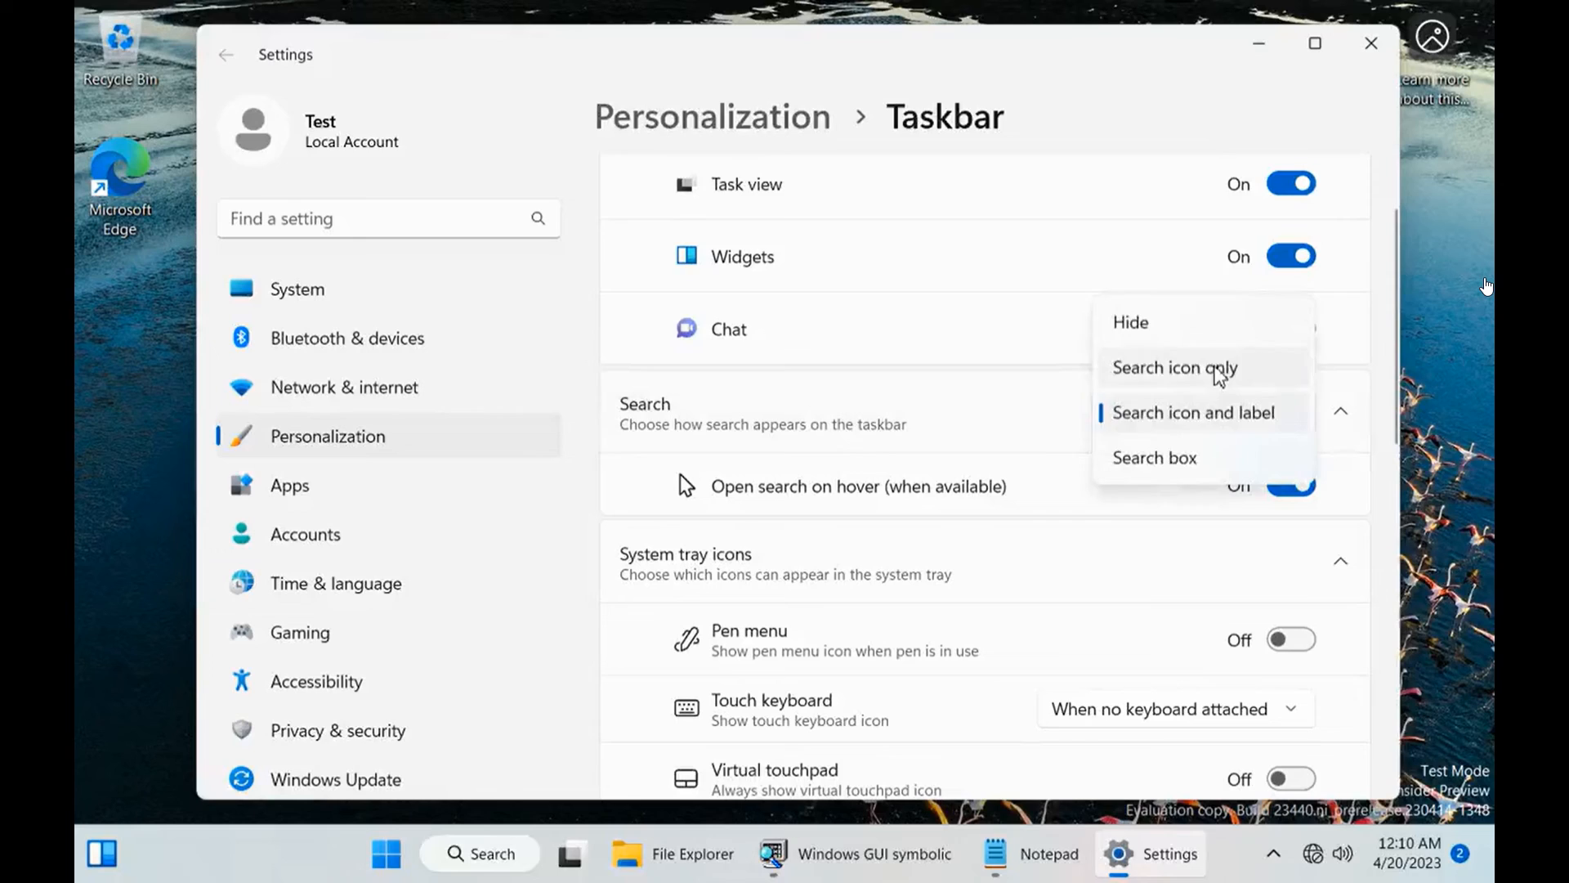
pyautogui.click(1173, 367)
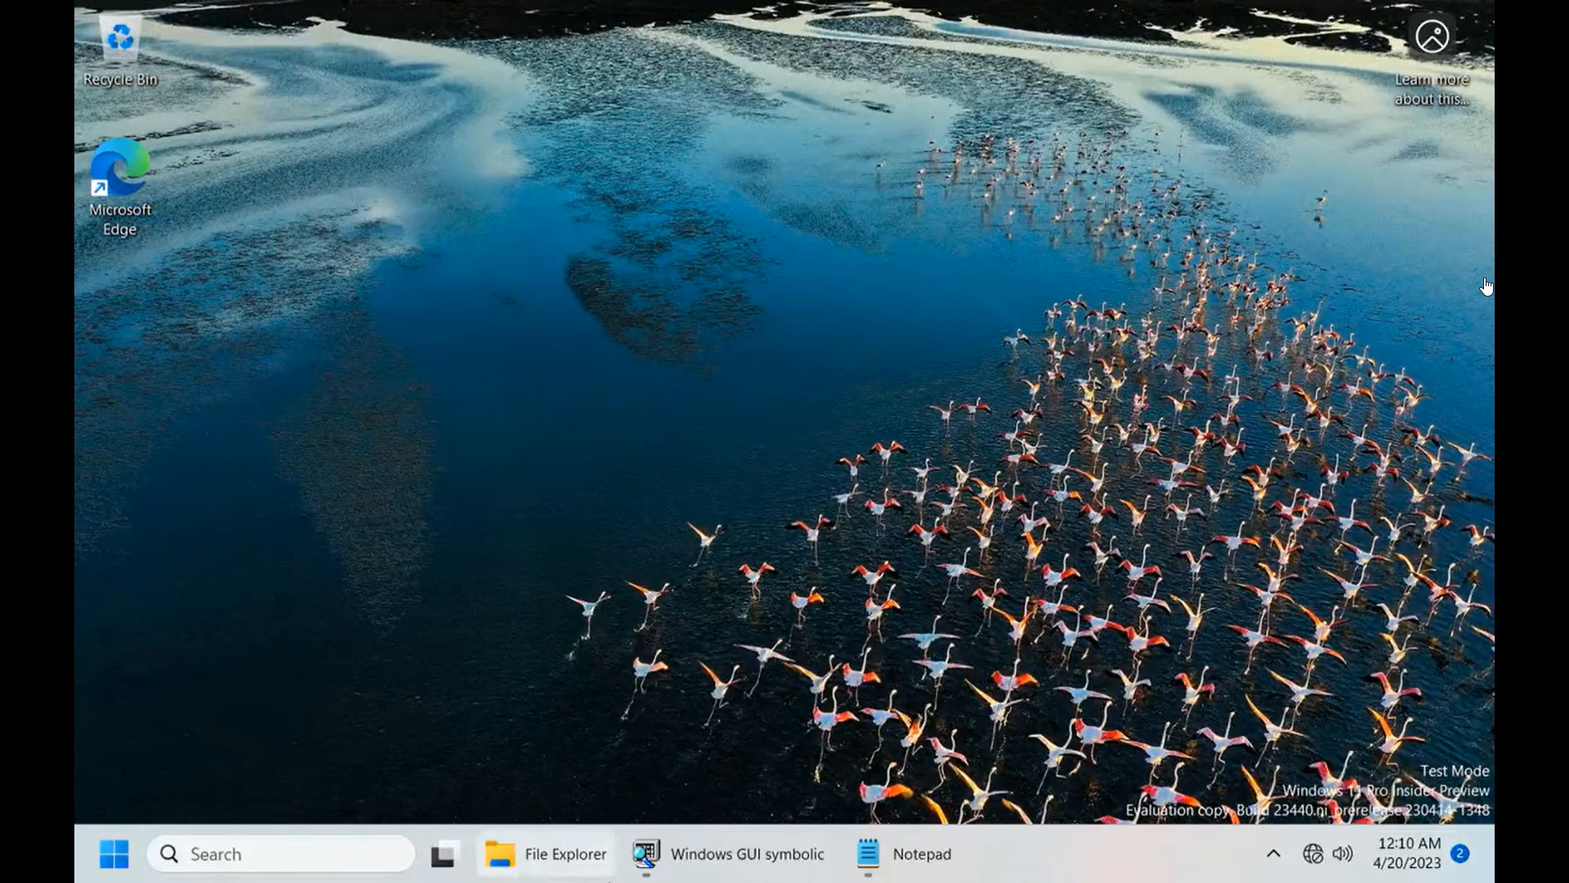
pyautogui.moveTo(1116, 811)
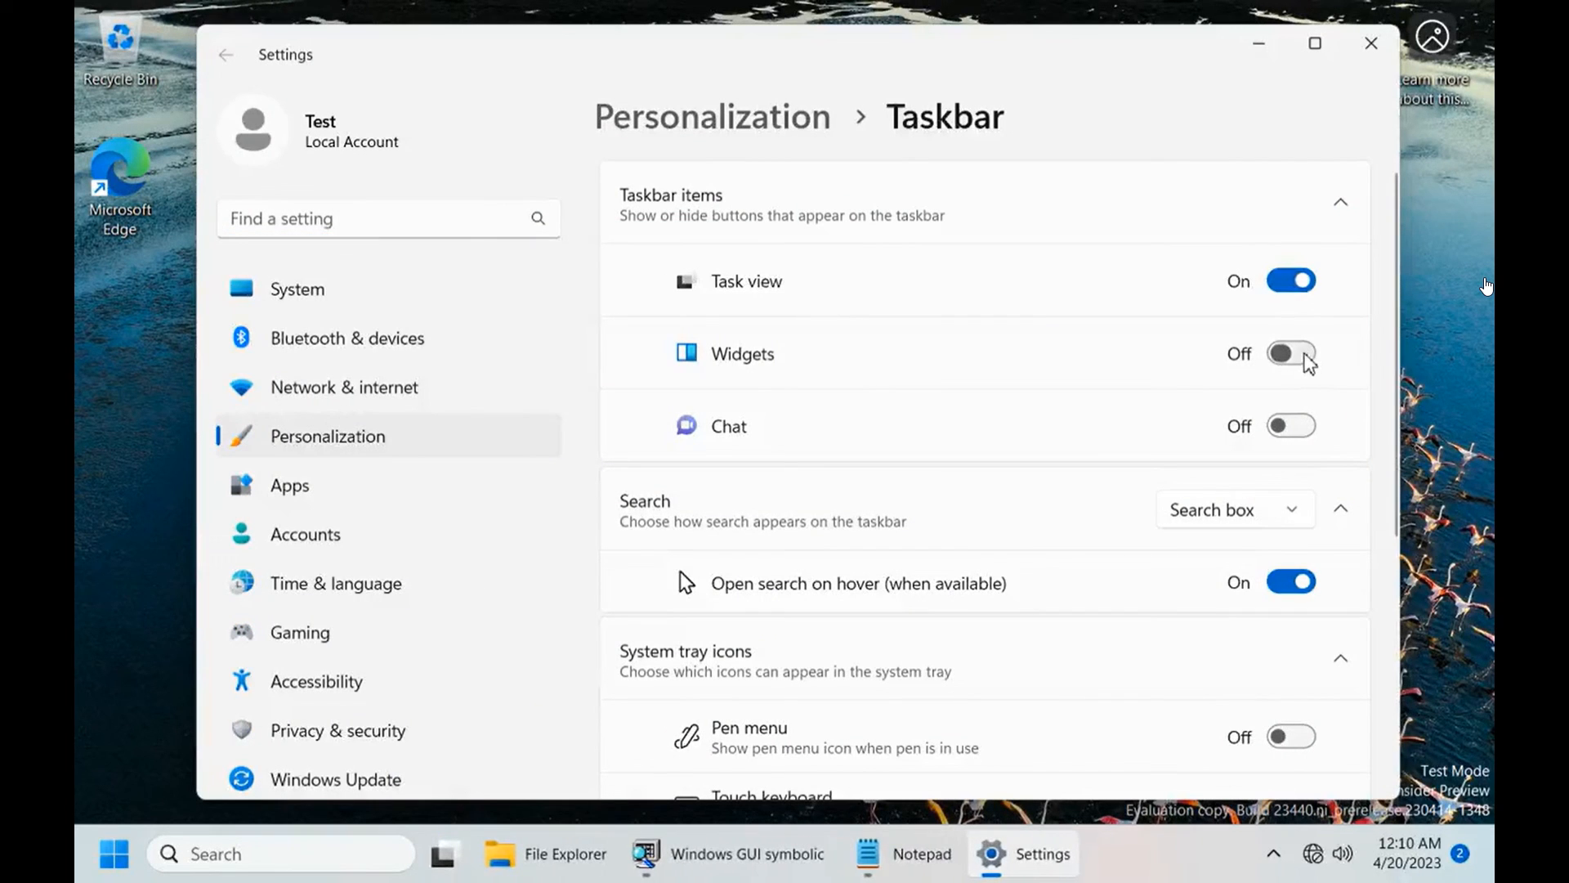
# Switch the Widgets toggle on in the reopened Taskbar page
pyautogui.click(1290, 354)
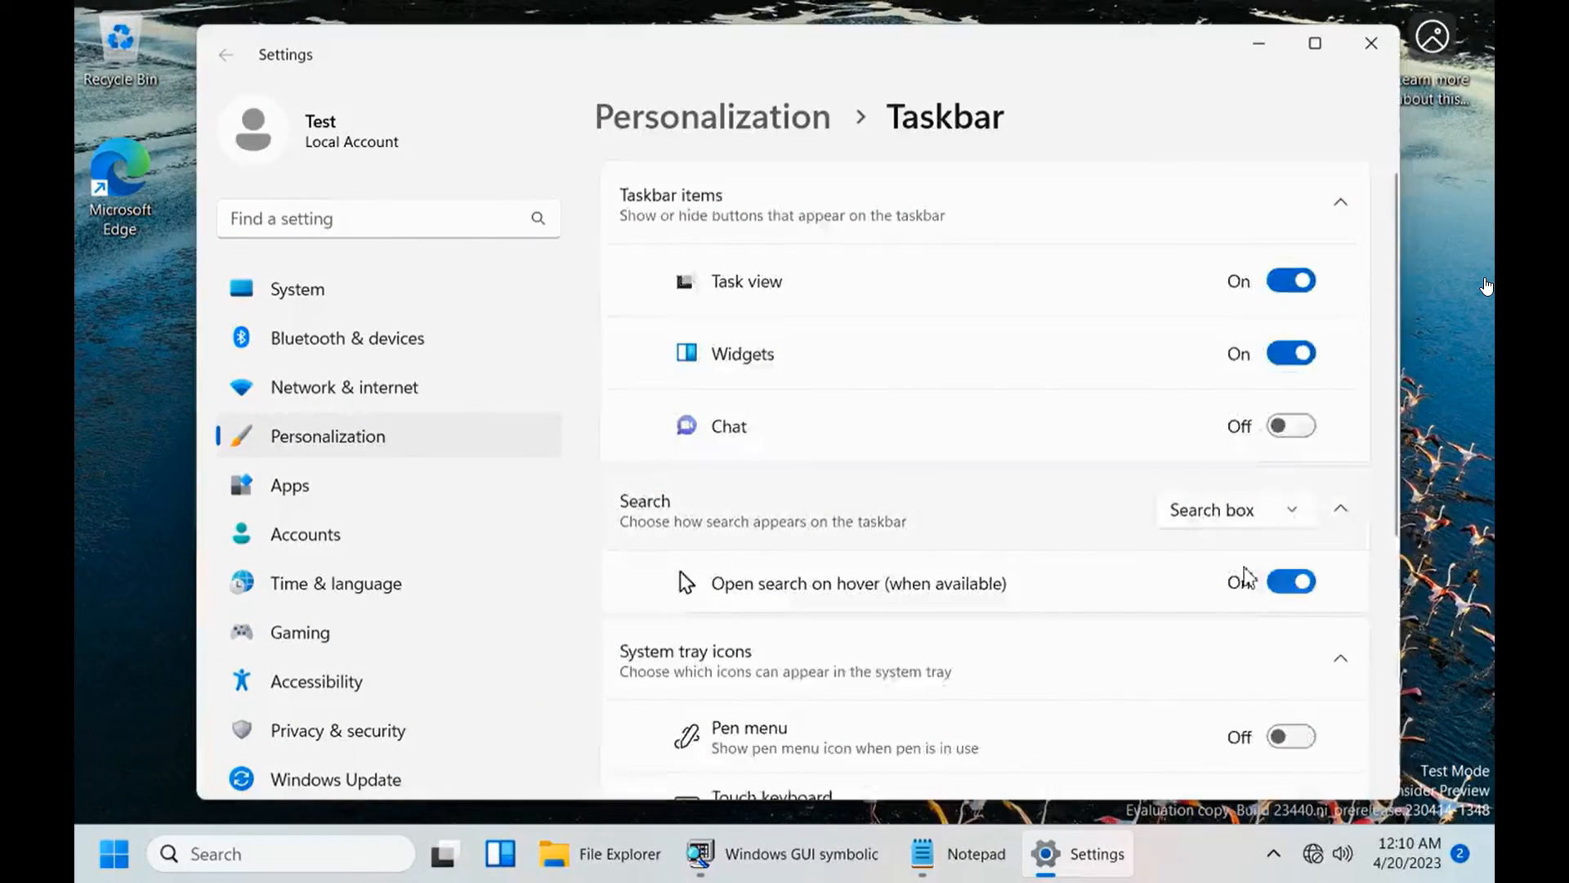